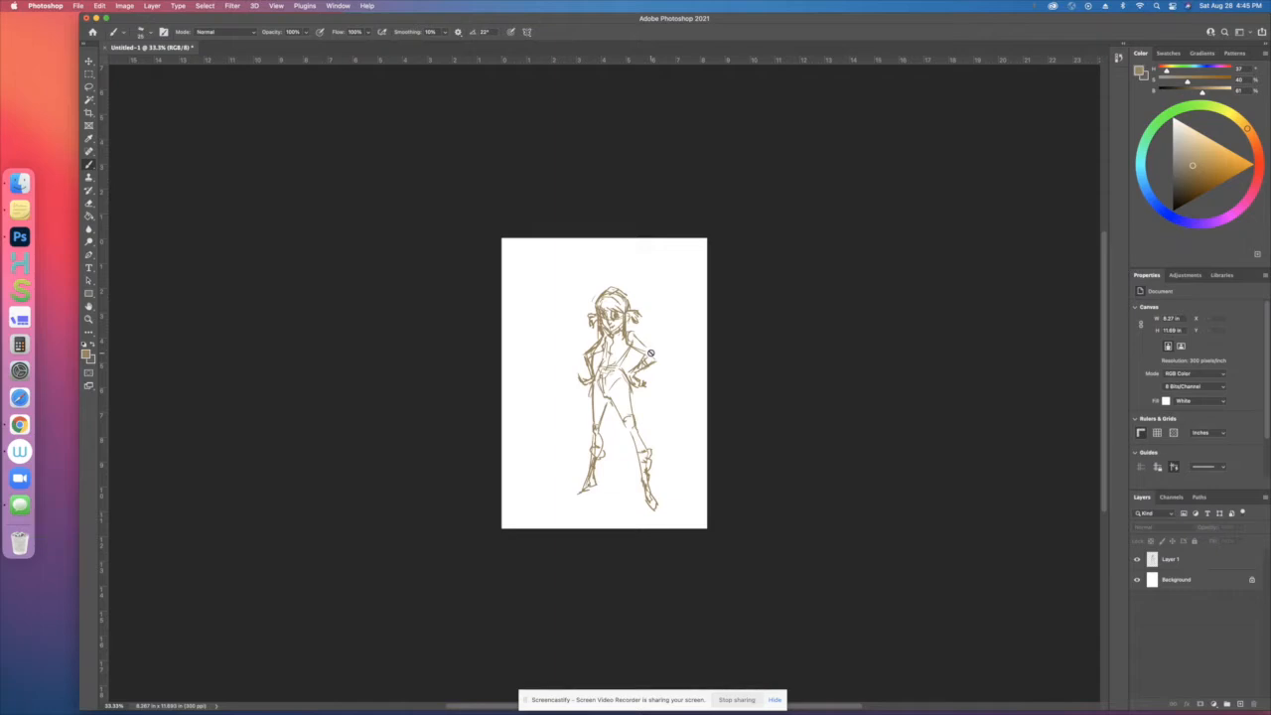
pyautogui.moveTo(735, 374)
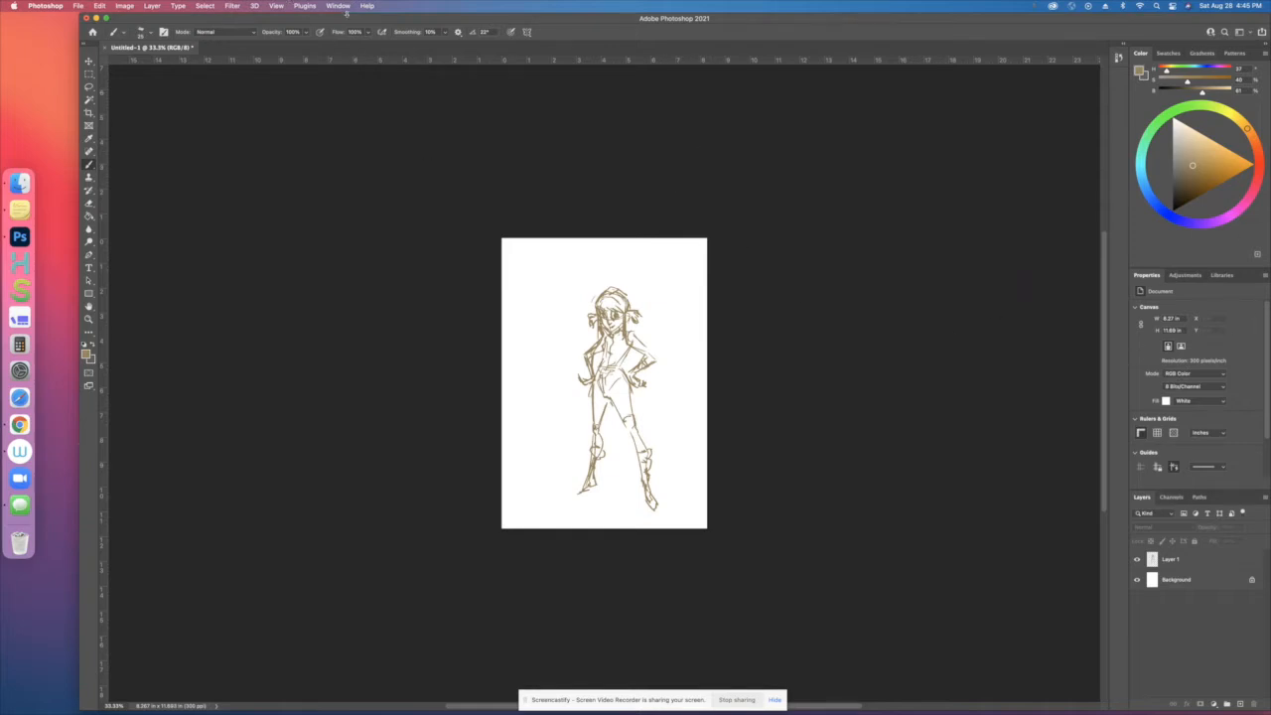
pyautogui.moveTo(332, 109)
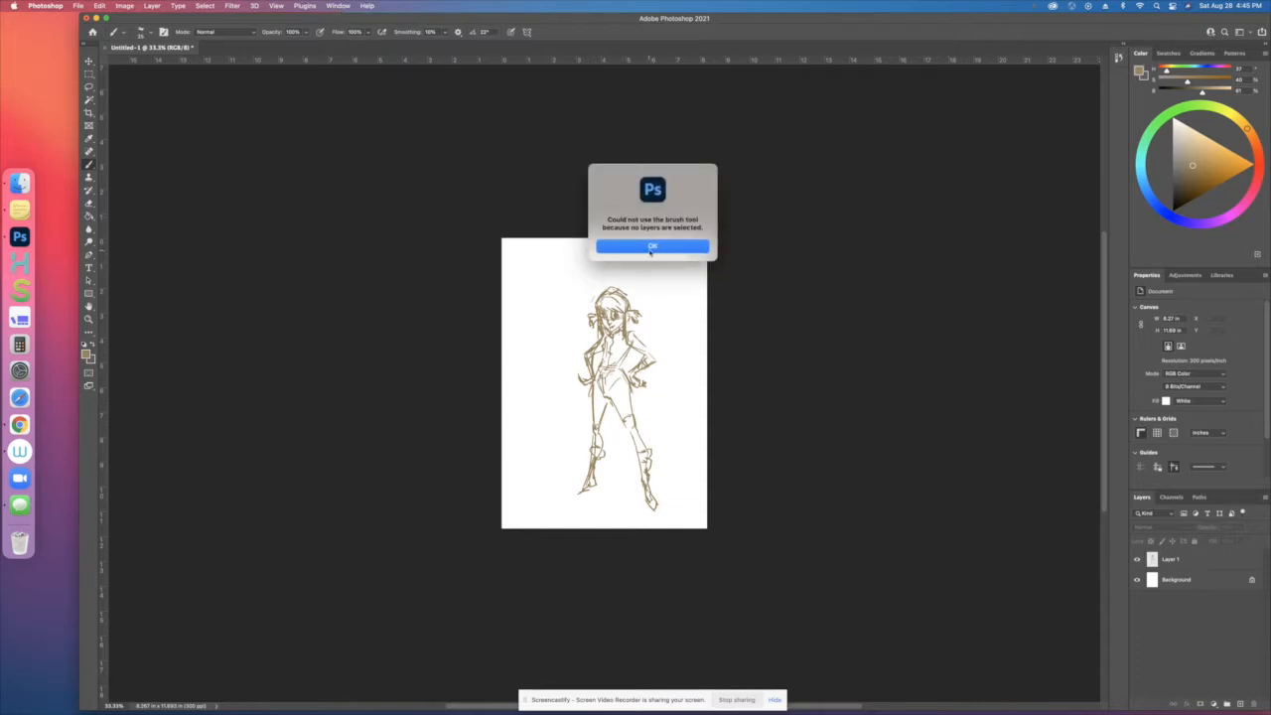
# Dismiss the no-selected-layer warning and switch to the Painting workspace
pyautogui.click(653, 246)
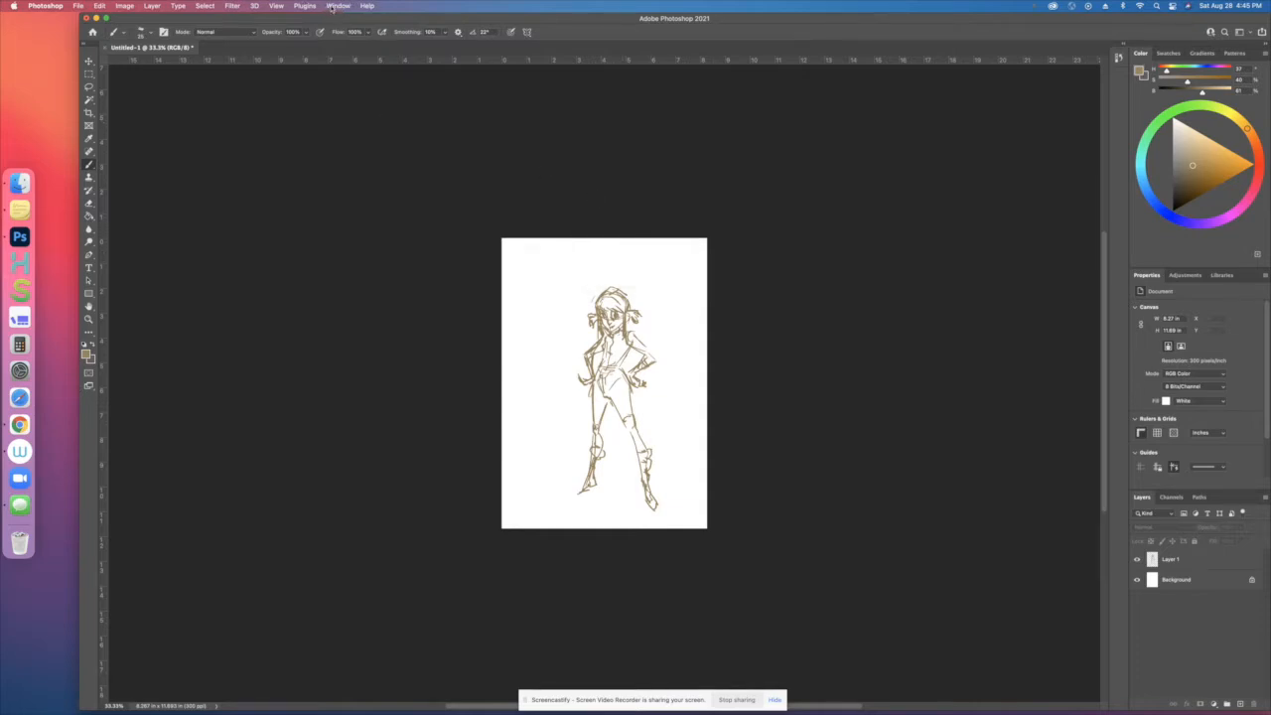
pyautogui.click(337, 6)
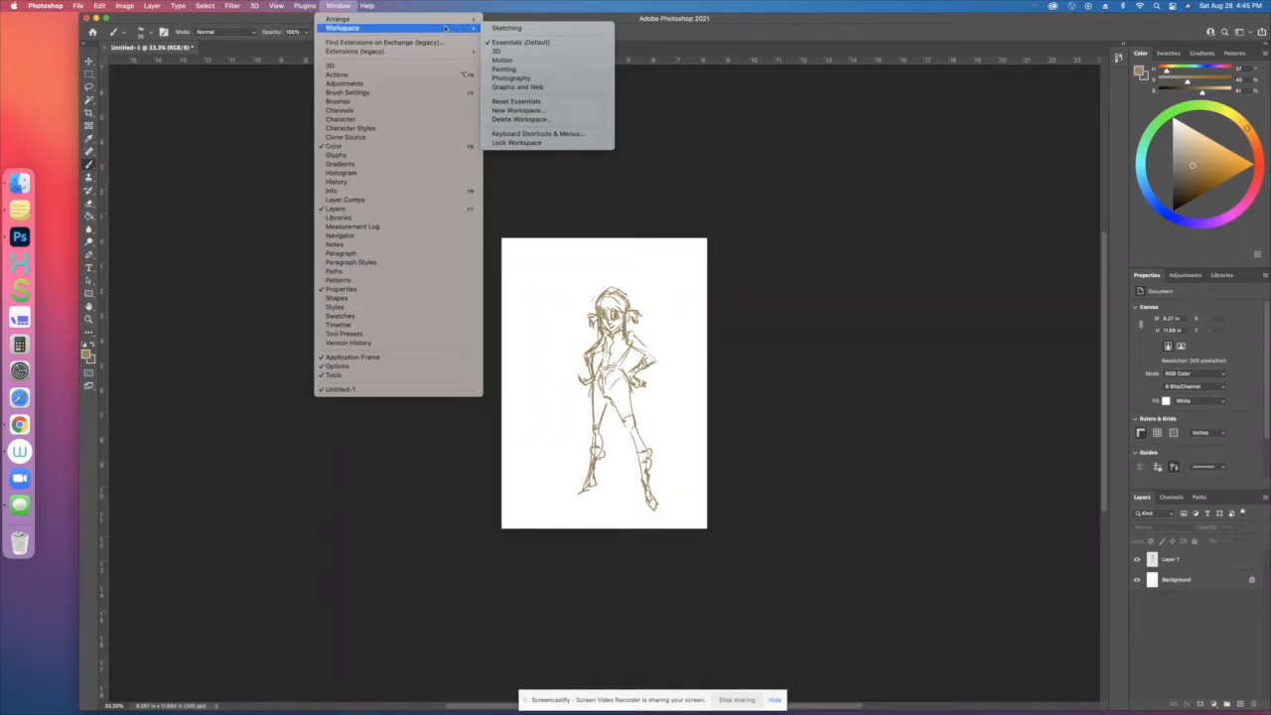
pyautogui.moveTo(515, 101)
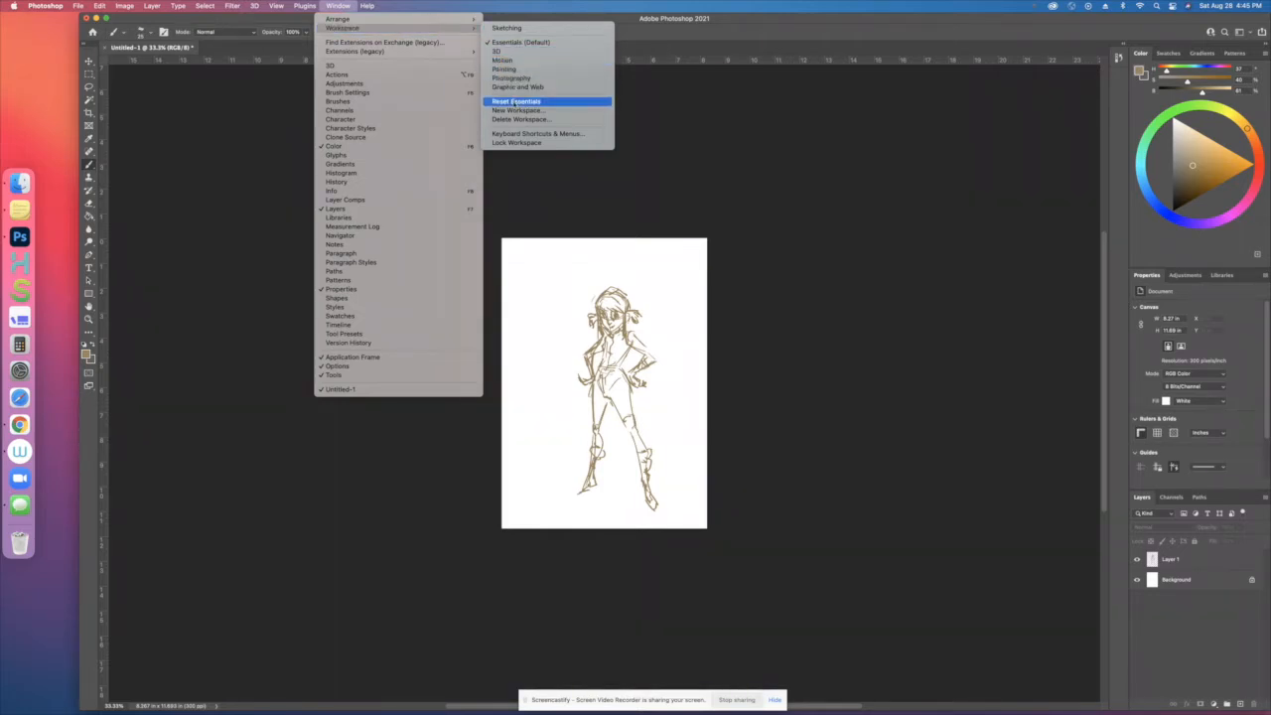
pyautogui.moveTo(505, 68)
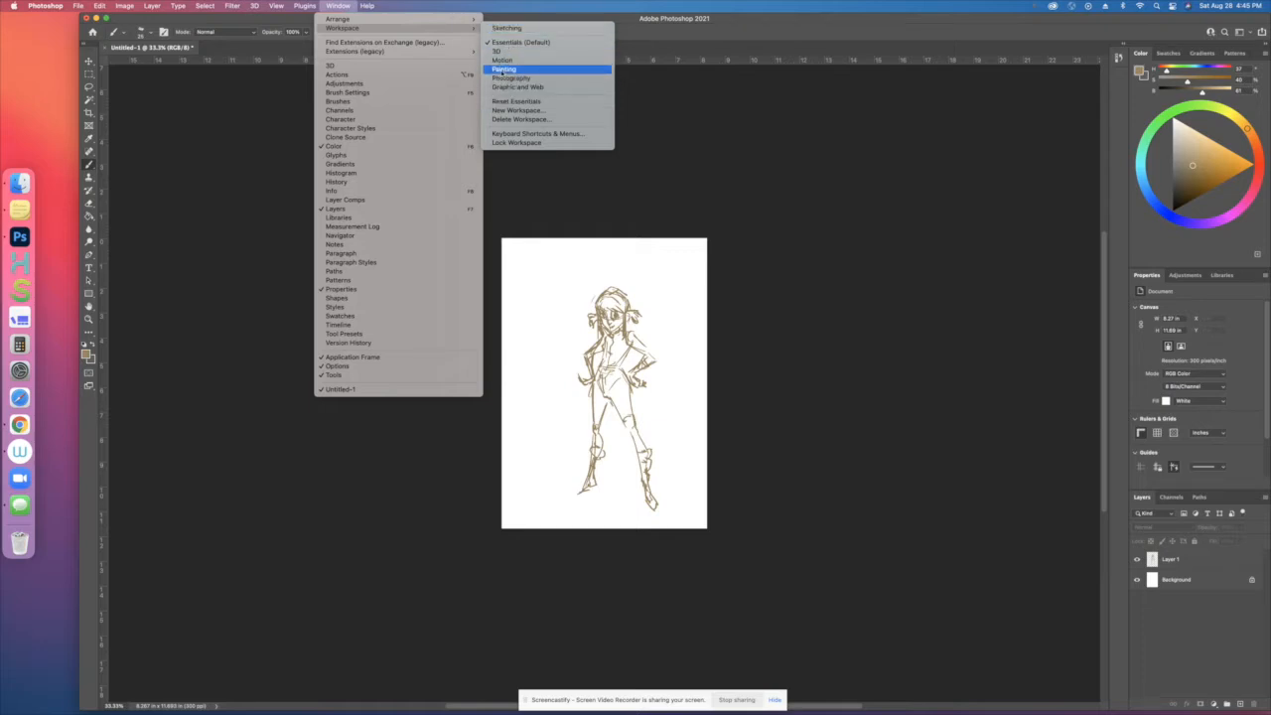
pyautogui.click(507, 68)
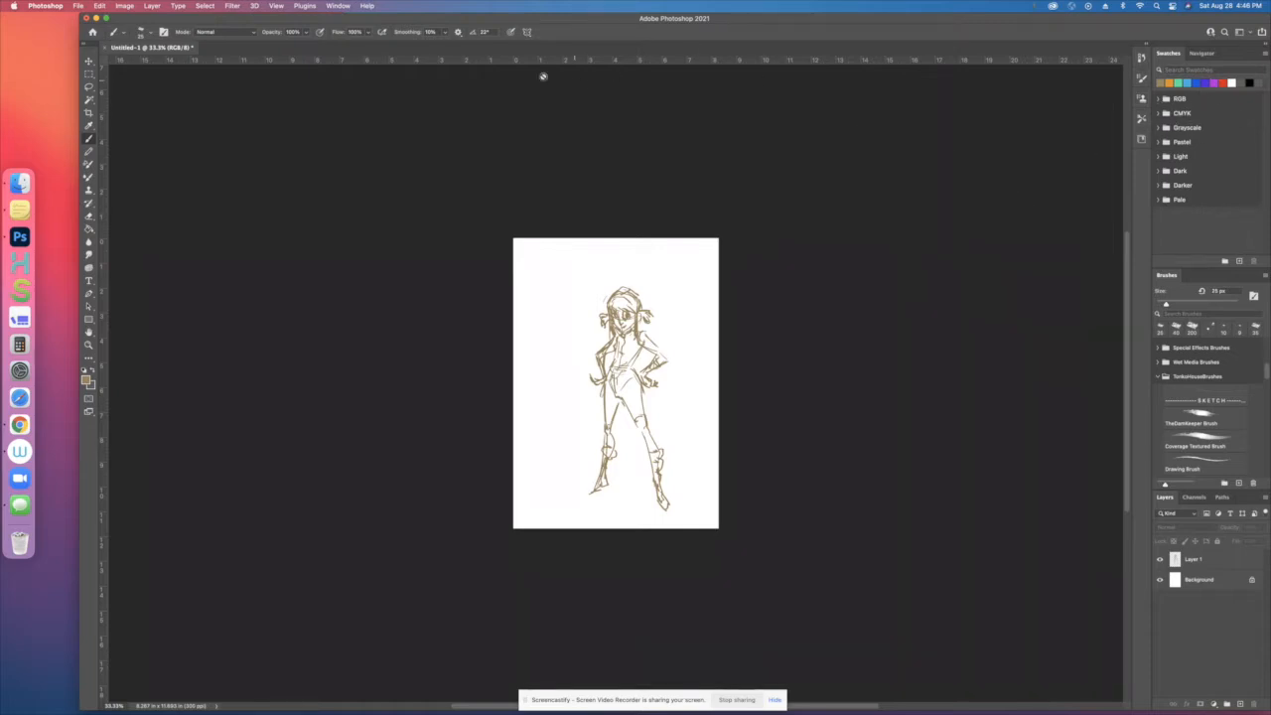
# Switch to a Color-plus-Layers workspace and set the foreground colour to green
pyautogui.click(337, 6)
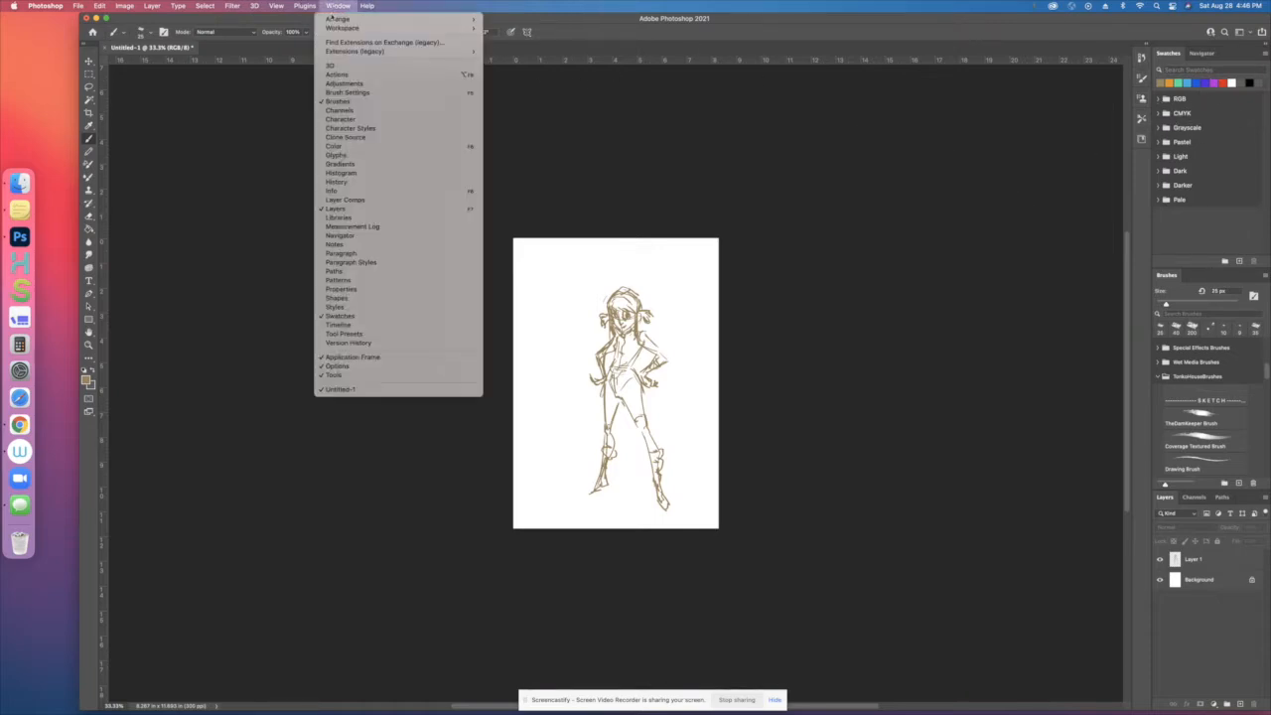
pyautogui.click(342, 28)
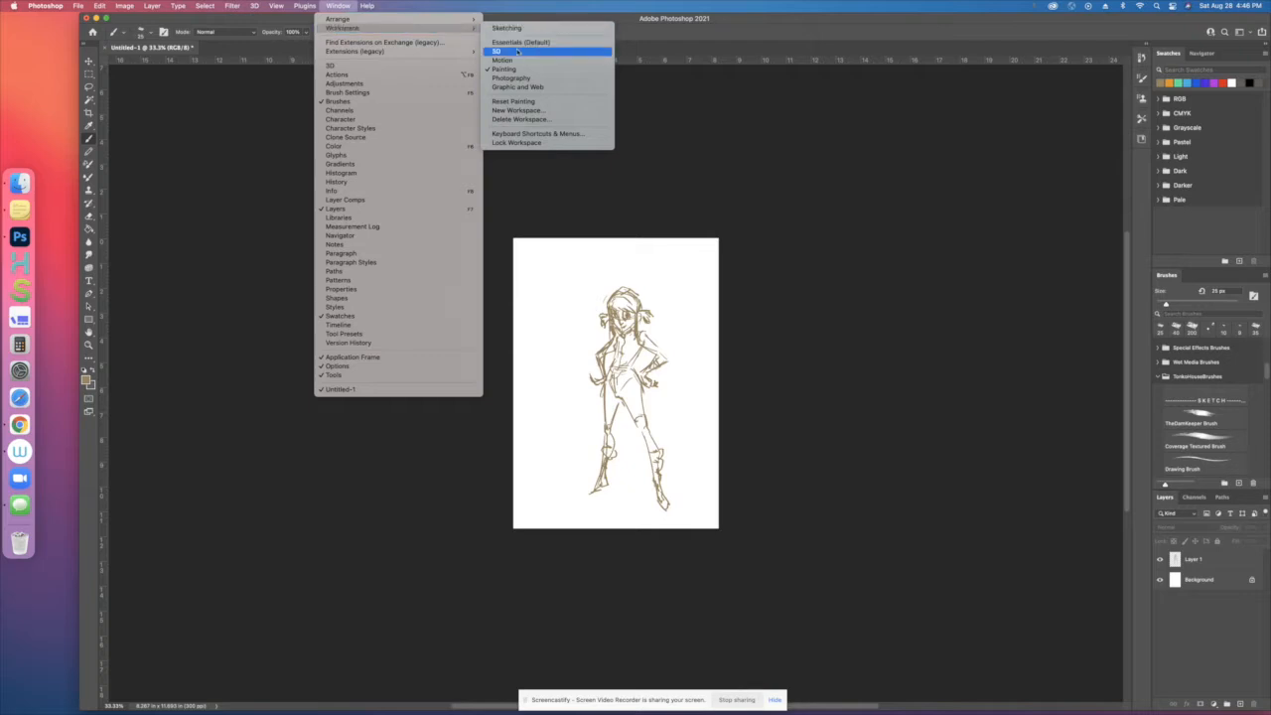
pyautogui.moveTo(502, 59)
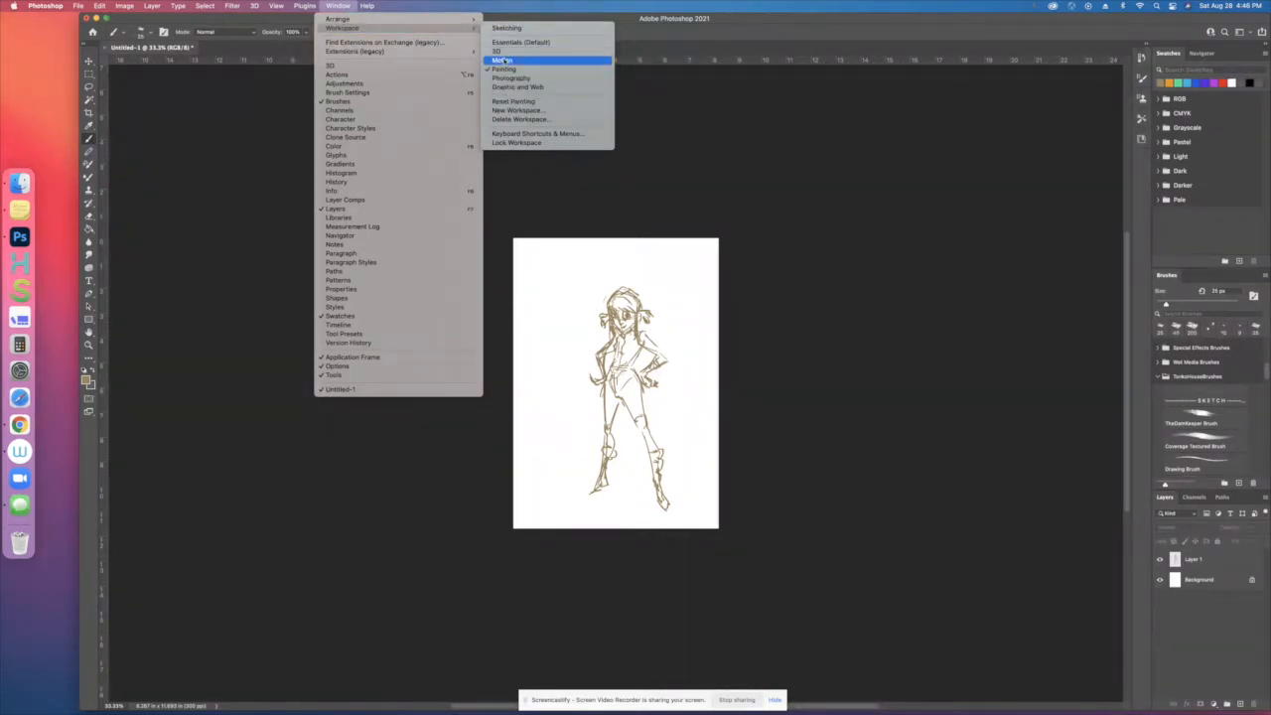
pyautogui.click(508, 61)
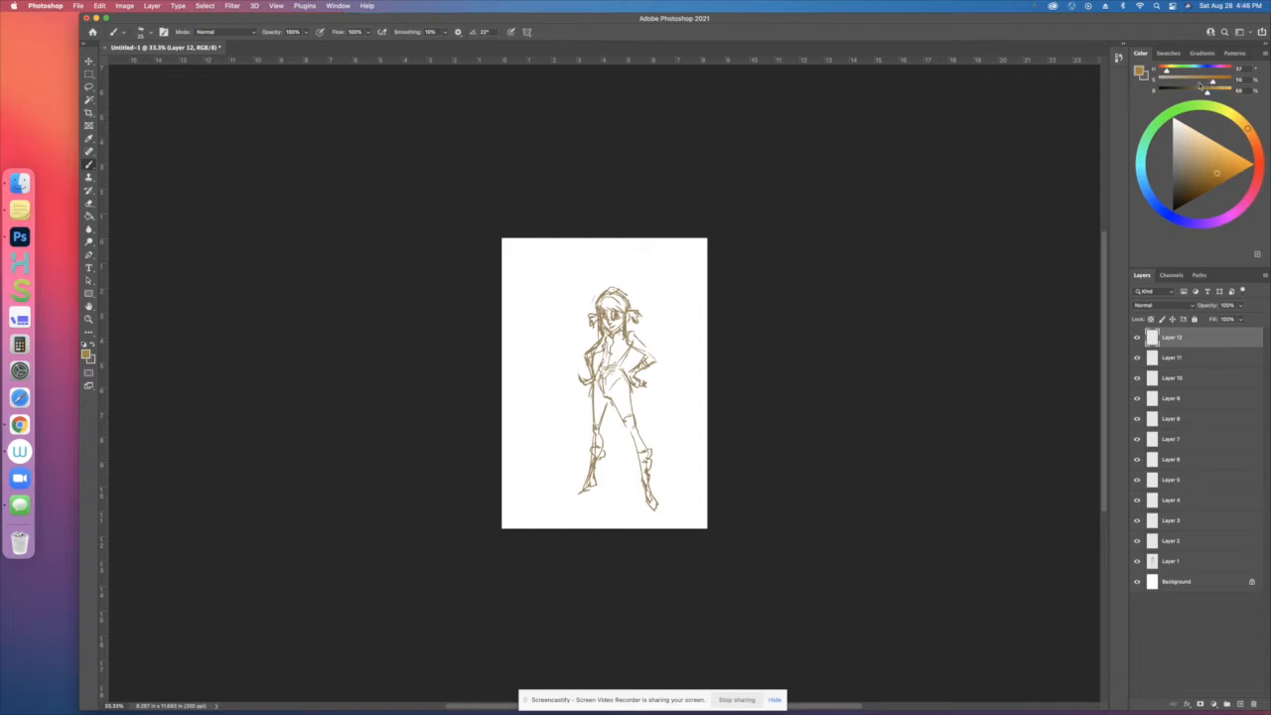
pyautogui.click(1202, 164)
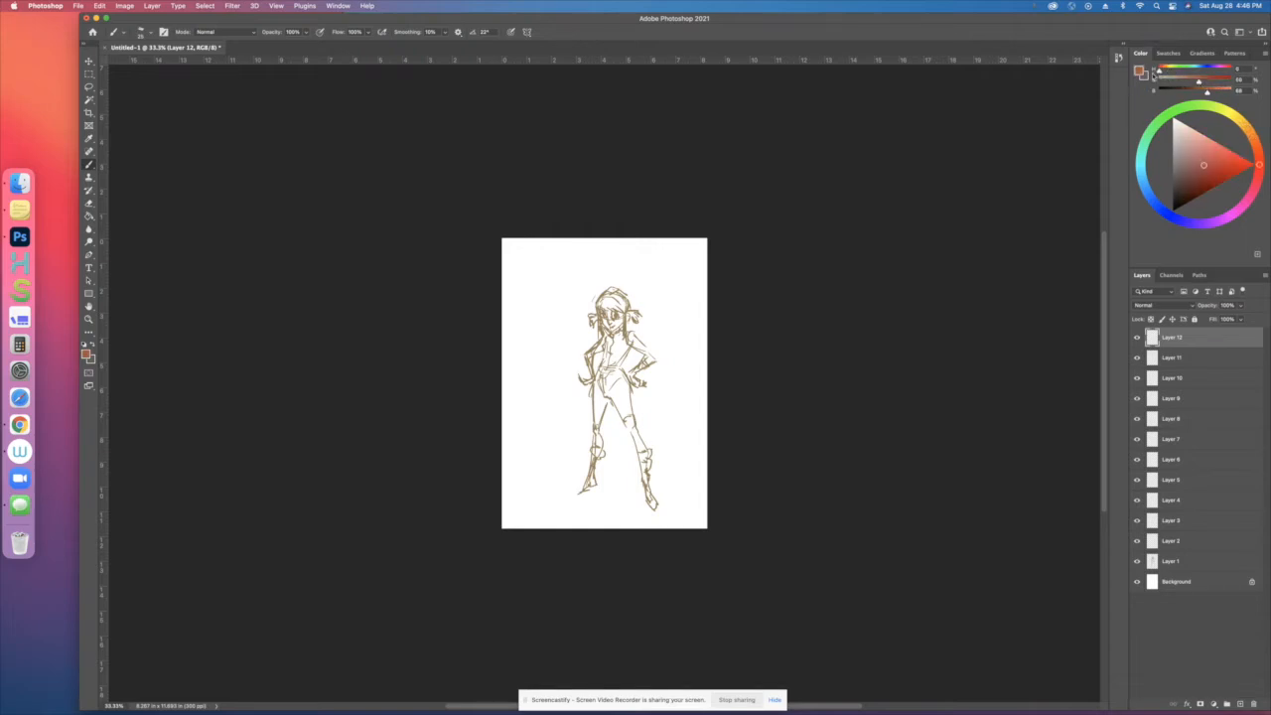
pyautogui.click(1202, 165)
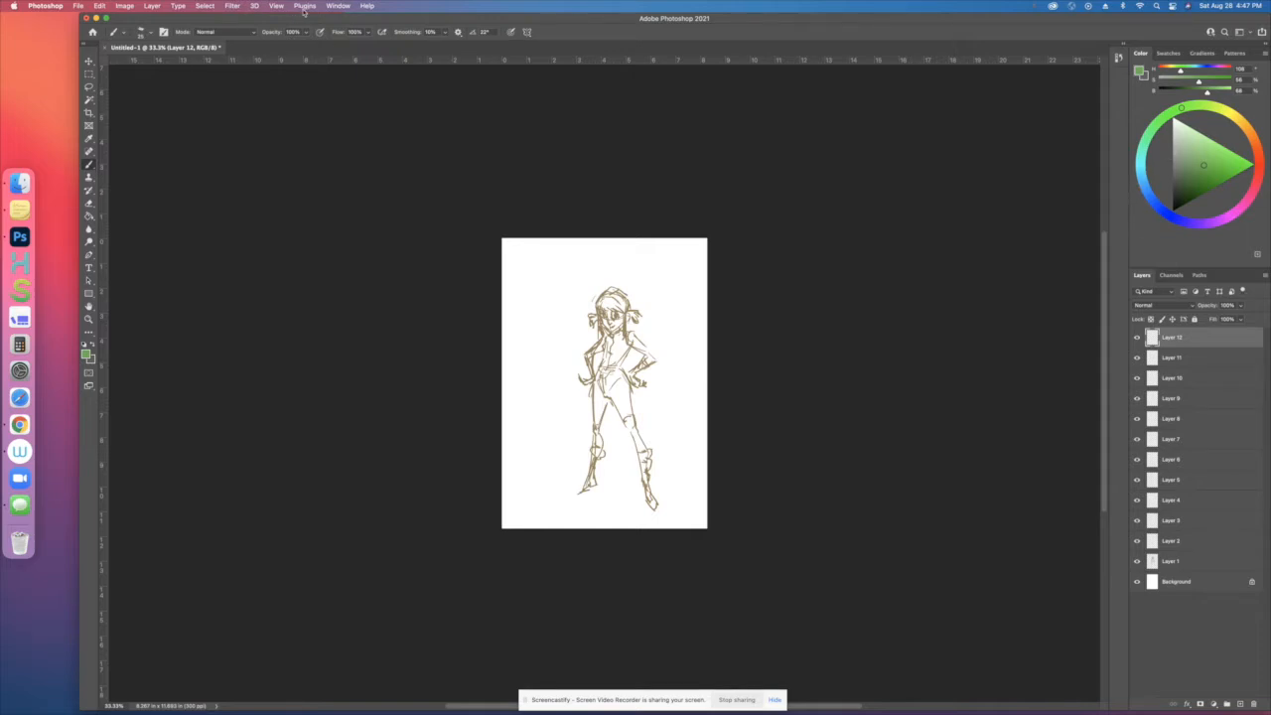
# Show the Brushes panel, collapse TonkeHouseBrushes, and expand Dry Media and schoolism groups
pyautogui.click(337, 6)
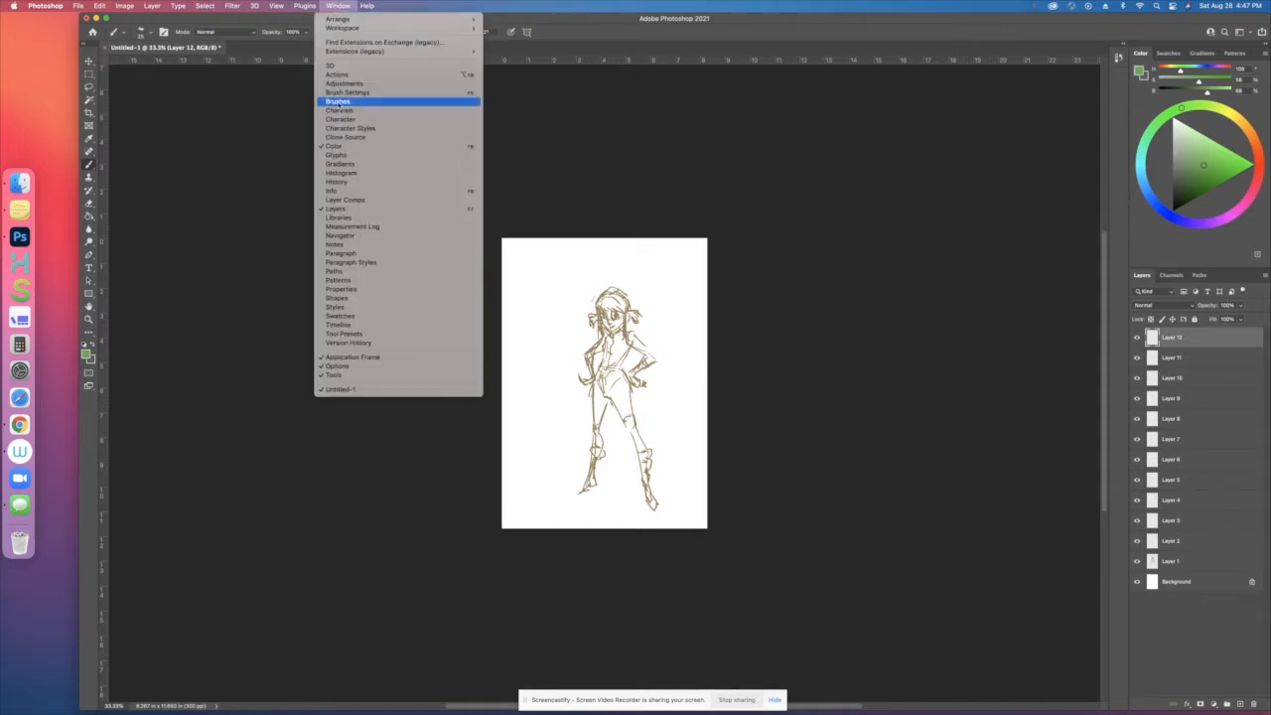
pyautogui.click(339, 102)
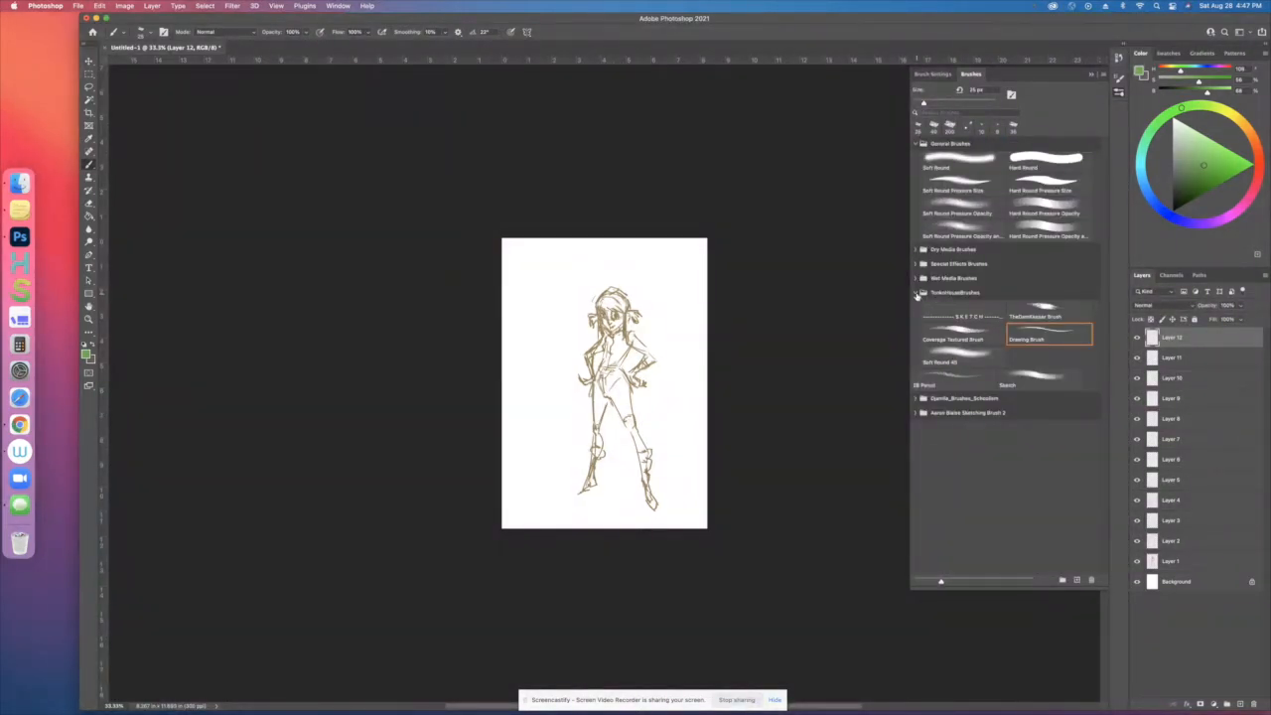
pyautogui.click(915, 316)
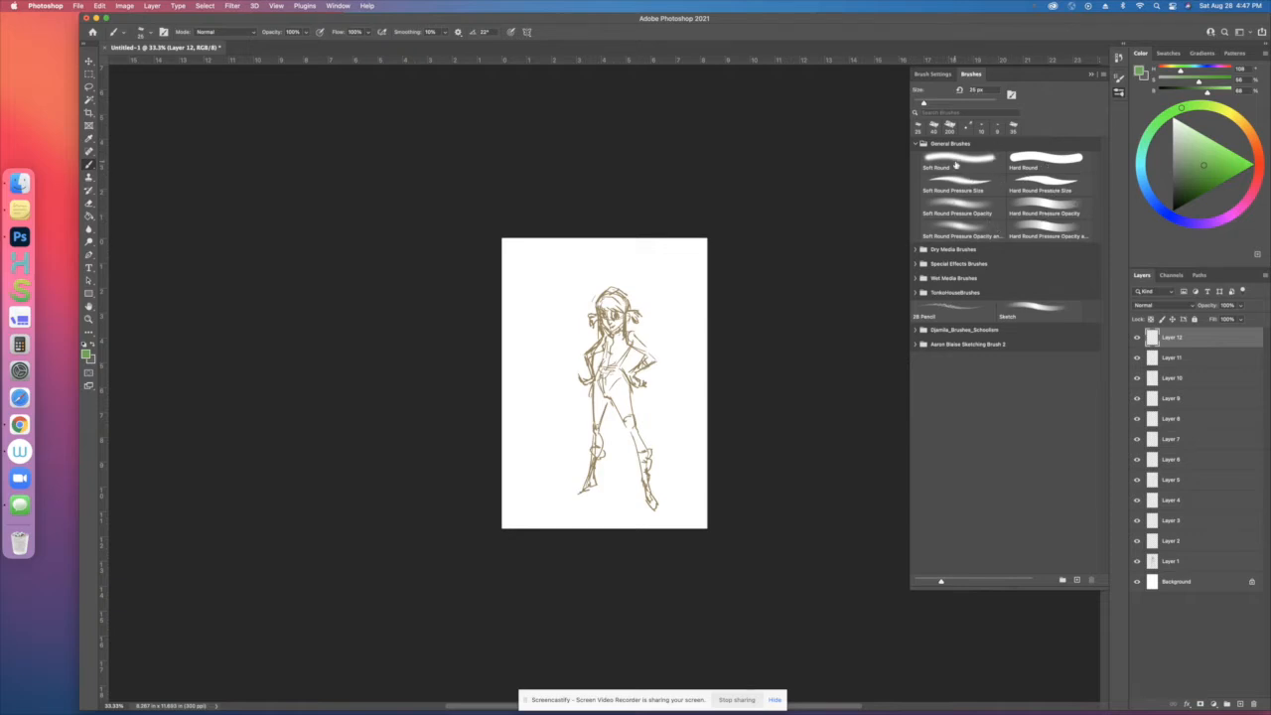
pyautogui.click(915, 250)
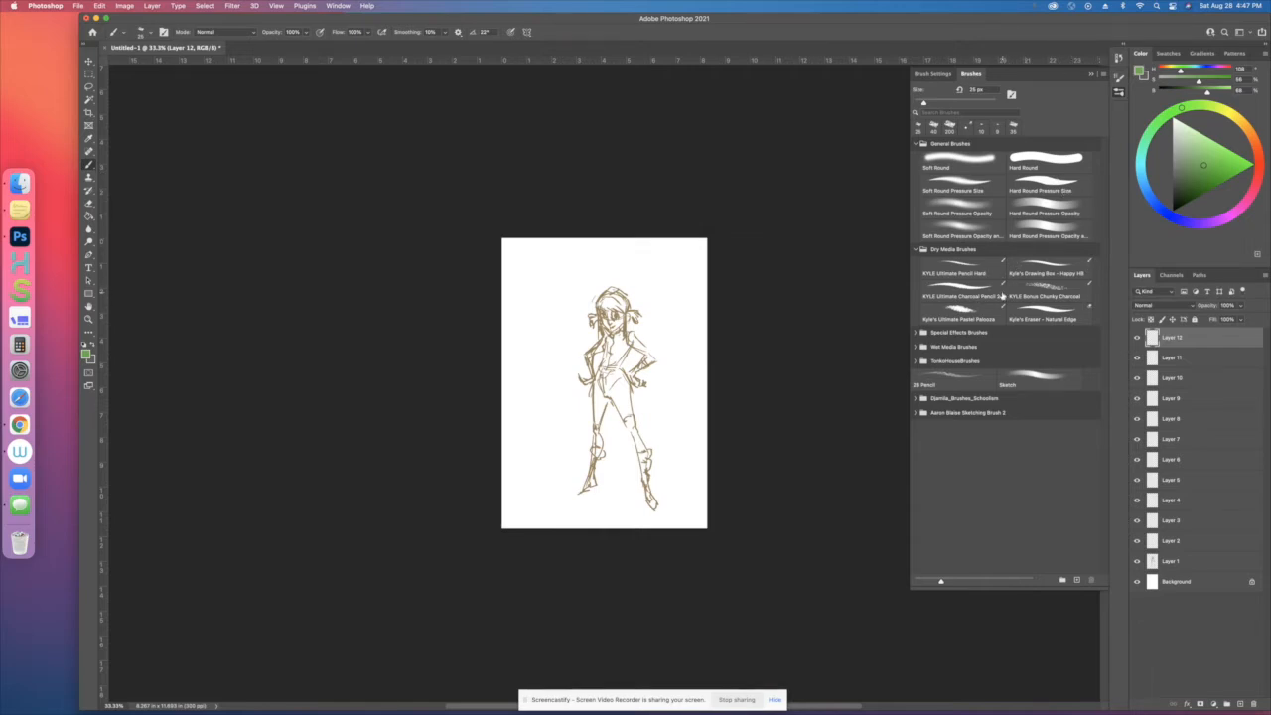
pyautogui.moveTo(917, 370)
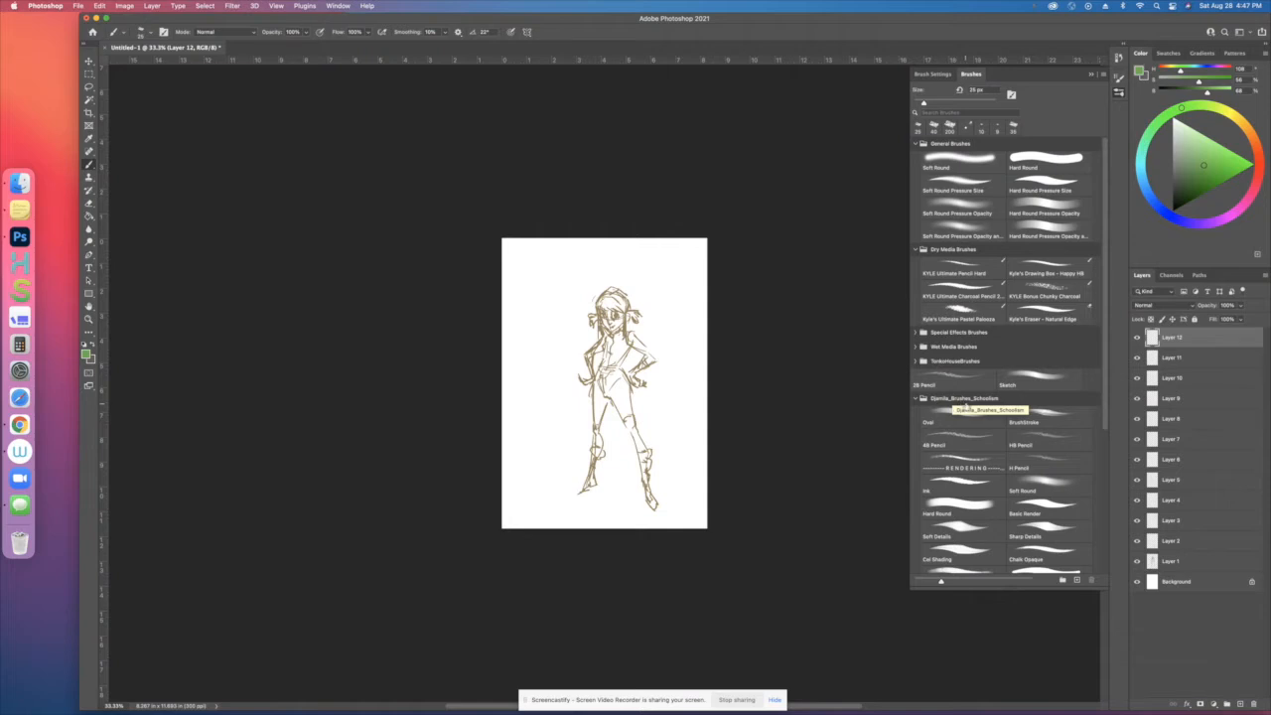
pyautogui.click(1048, 491)
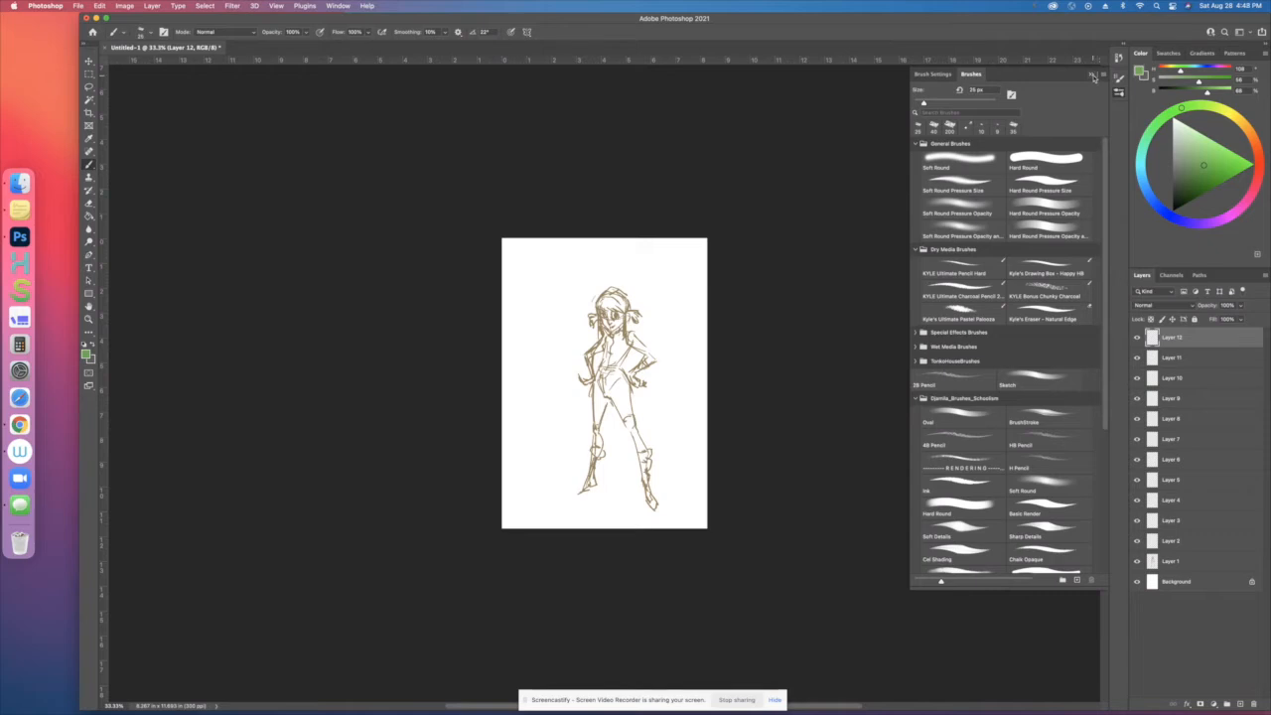
# Nest Brushes into the Layers tab group and close the Channels and Paths panels
pyautogui.click(1096, 74)
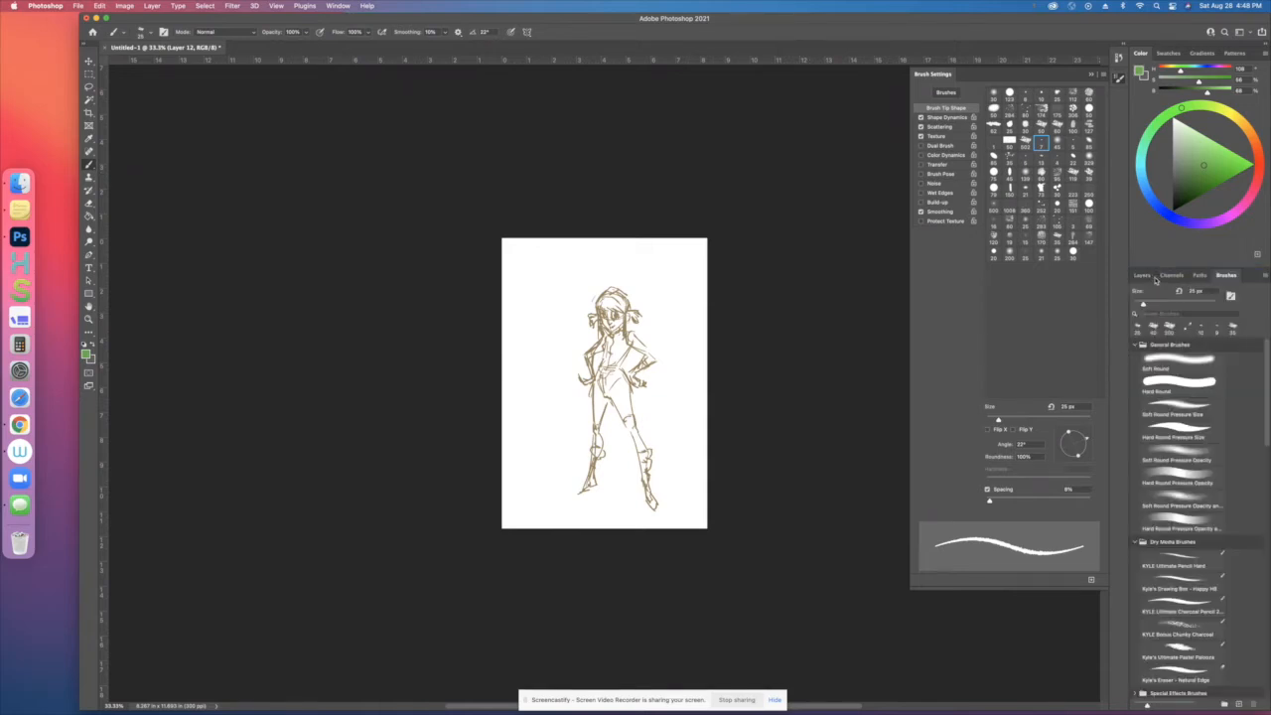
pyautogui.click(1170, 275)
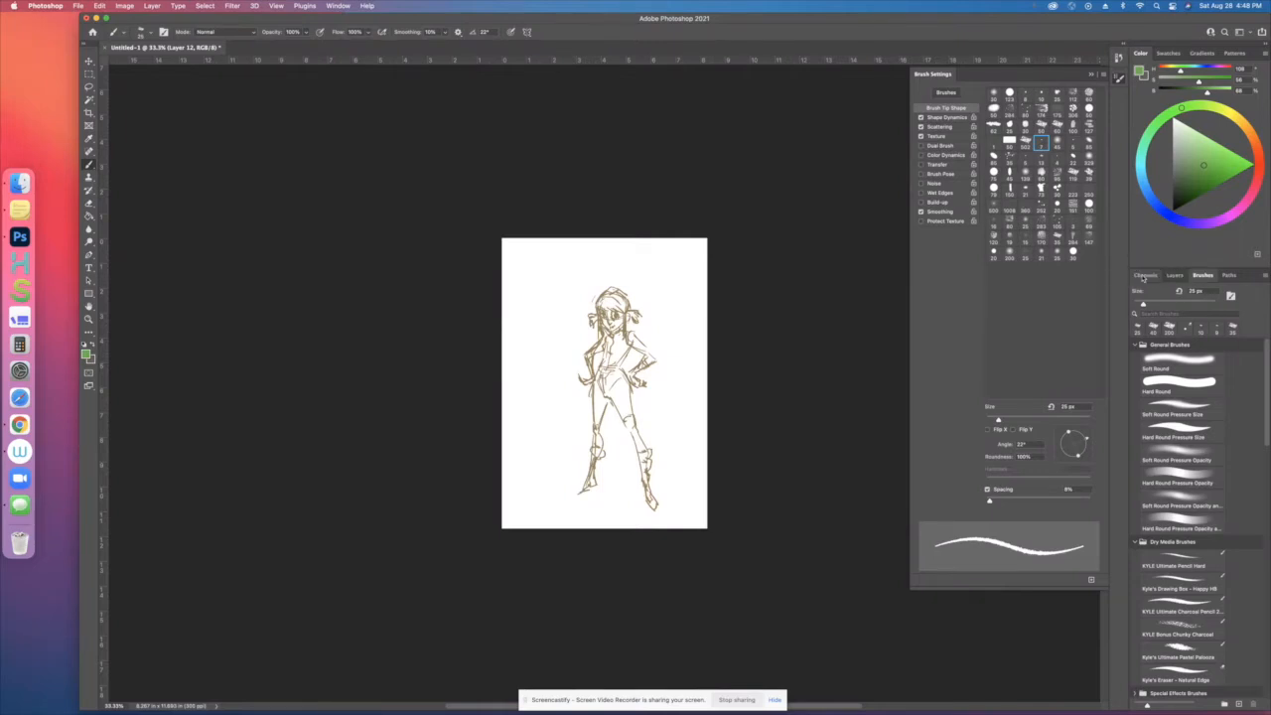
pyautogui.click(1175, 276)
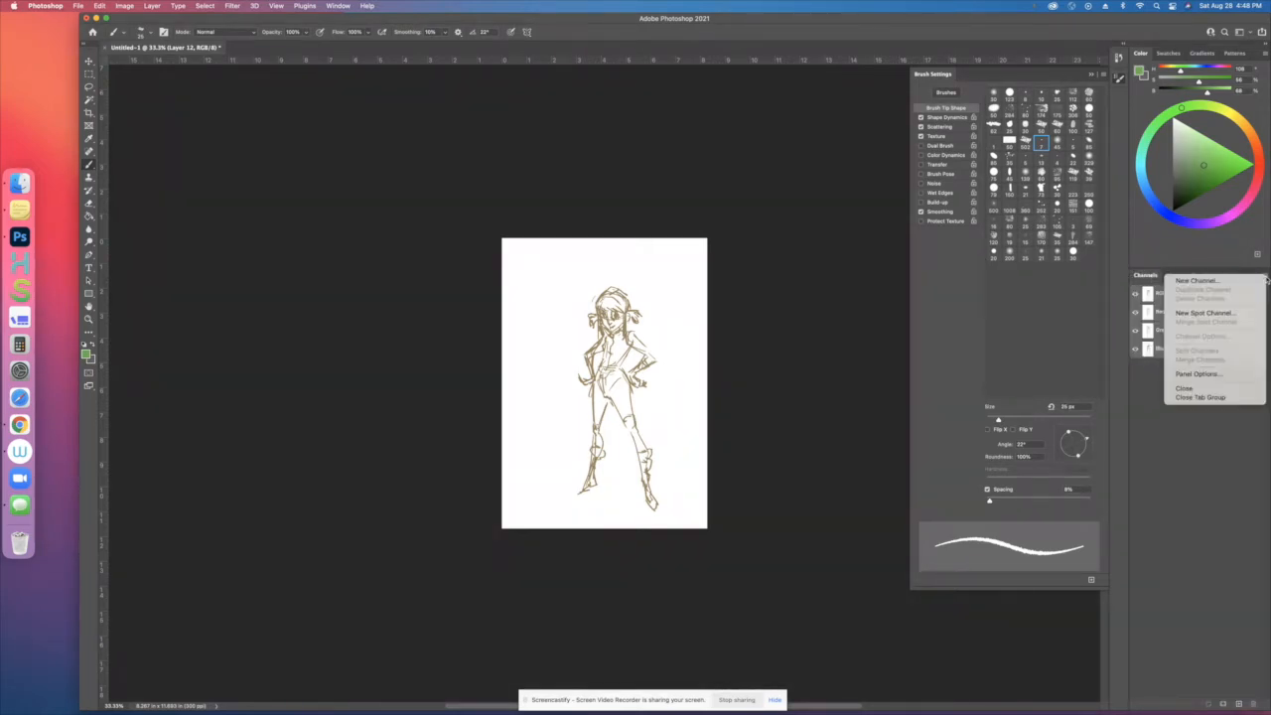
pyautogui.moveTo(1185, 388)
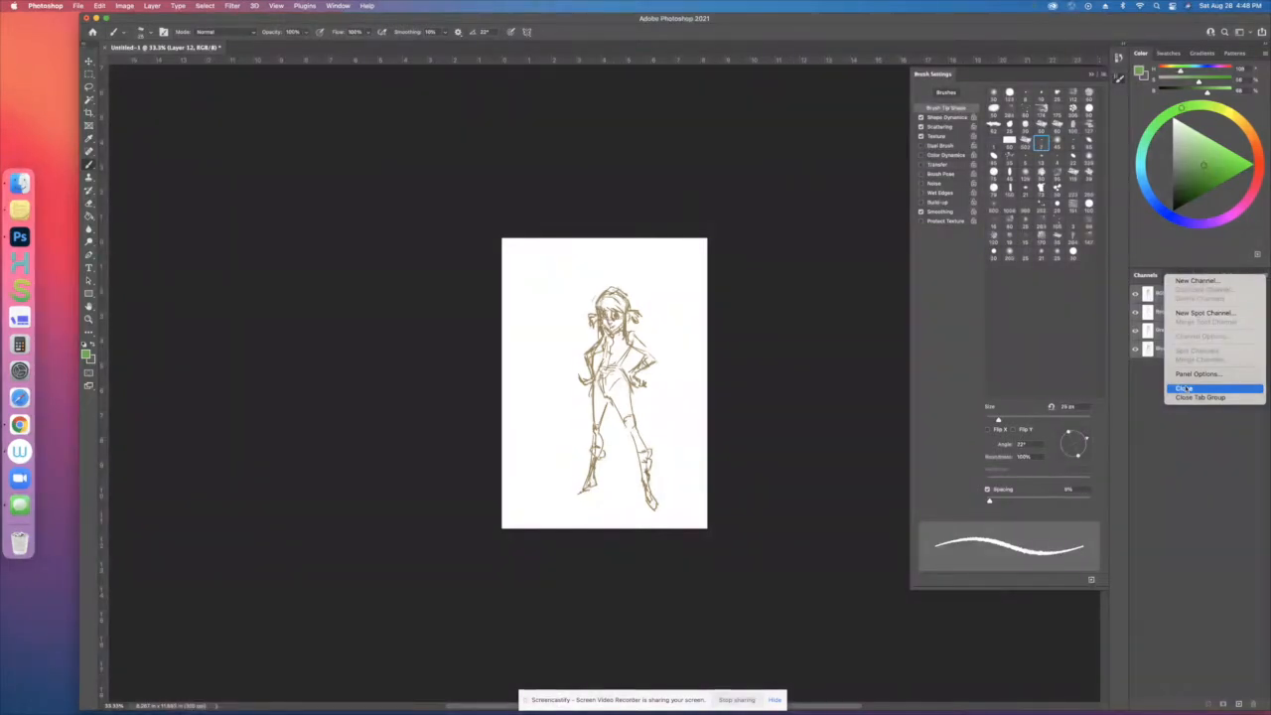
pyautogui.click(1184, 388)
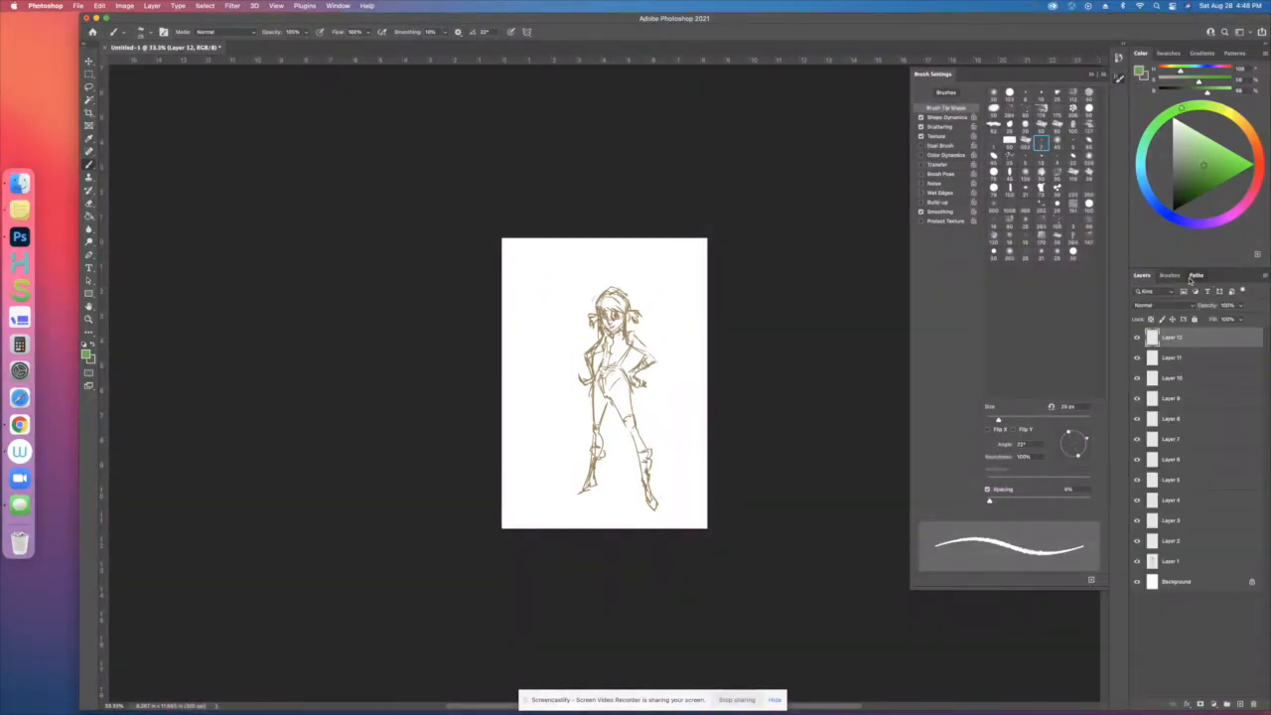
pyautogui.click(1243, 275)
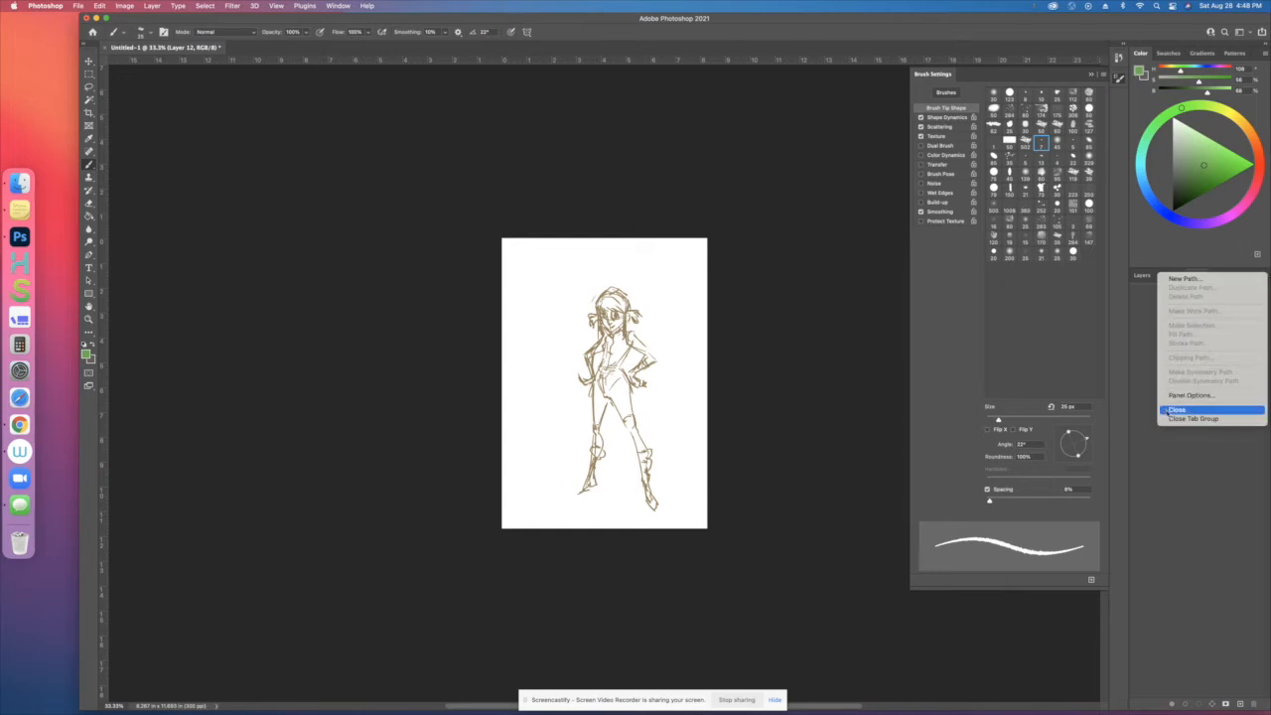
pyautogui.click(1176, 410)
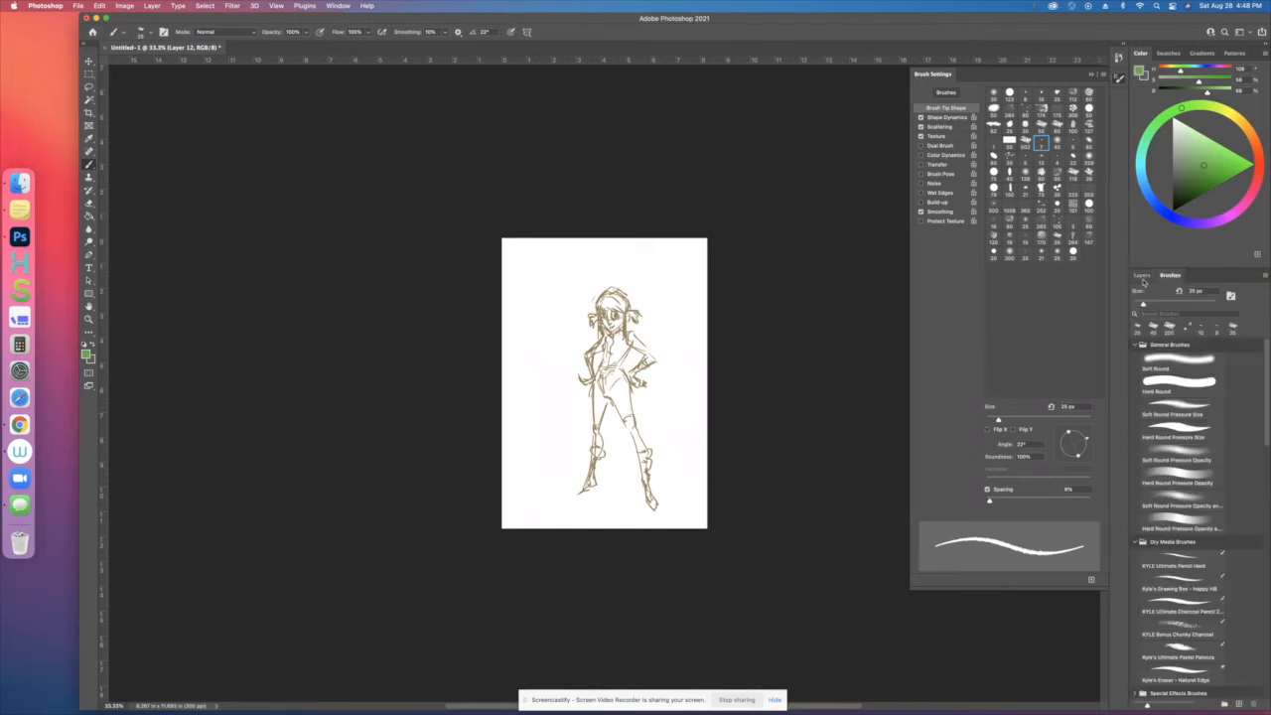
# Toggle between the Layers and Brushes tabs and close the floating Brush Settings panel
pyautogui.click(1142, 275)
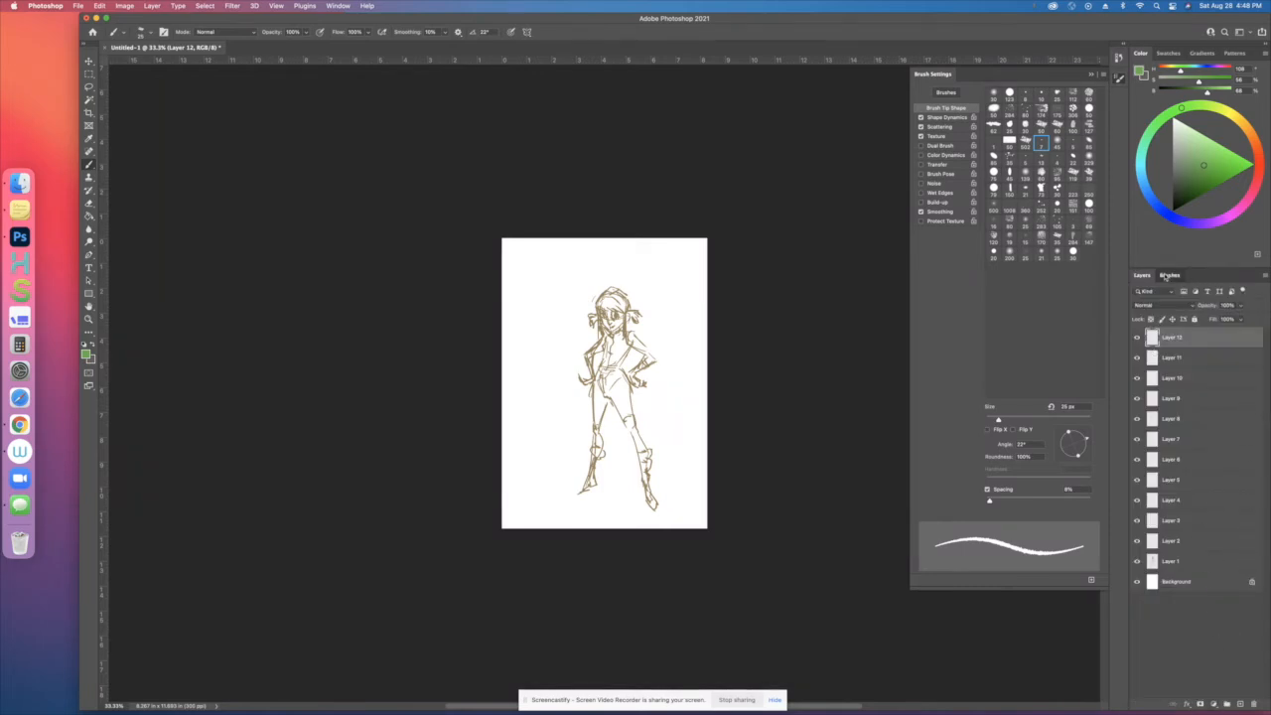
pyautogui.click(1169, 275)
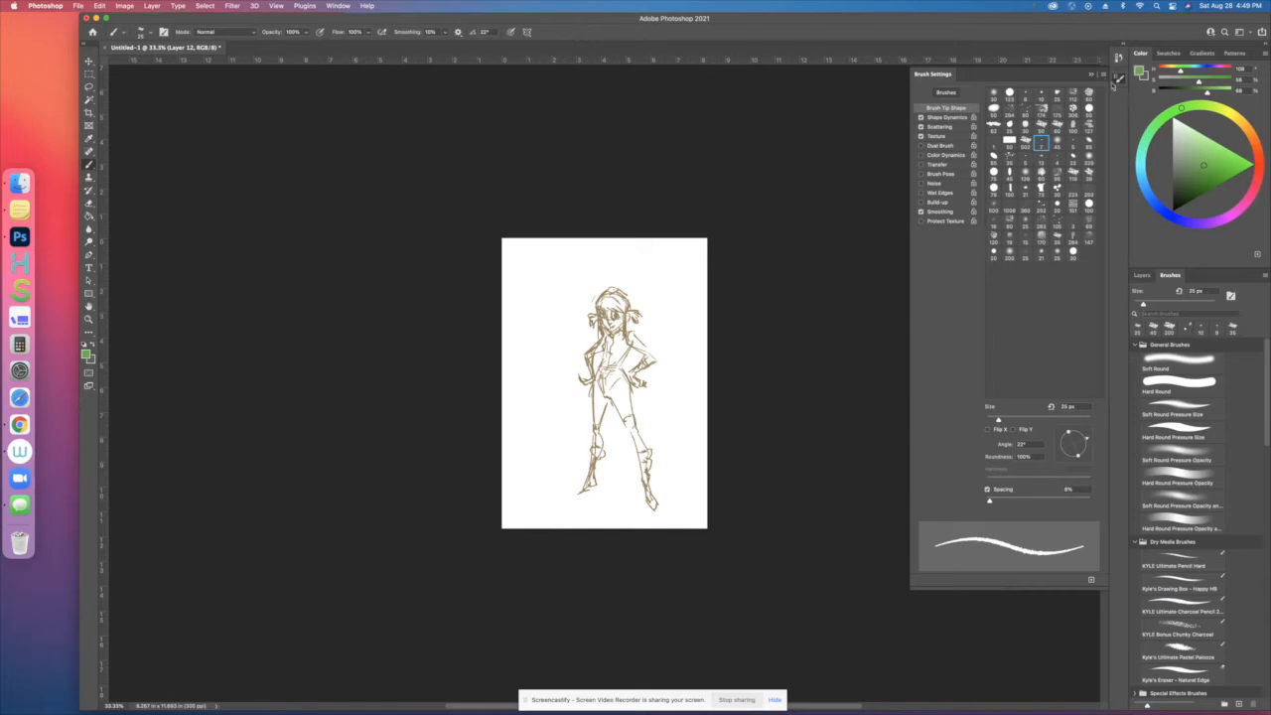
pyautogui.click(1093, 74)
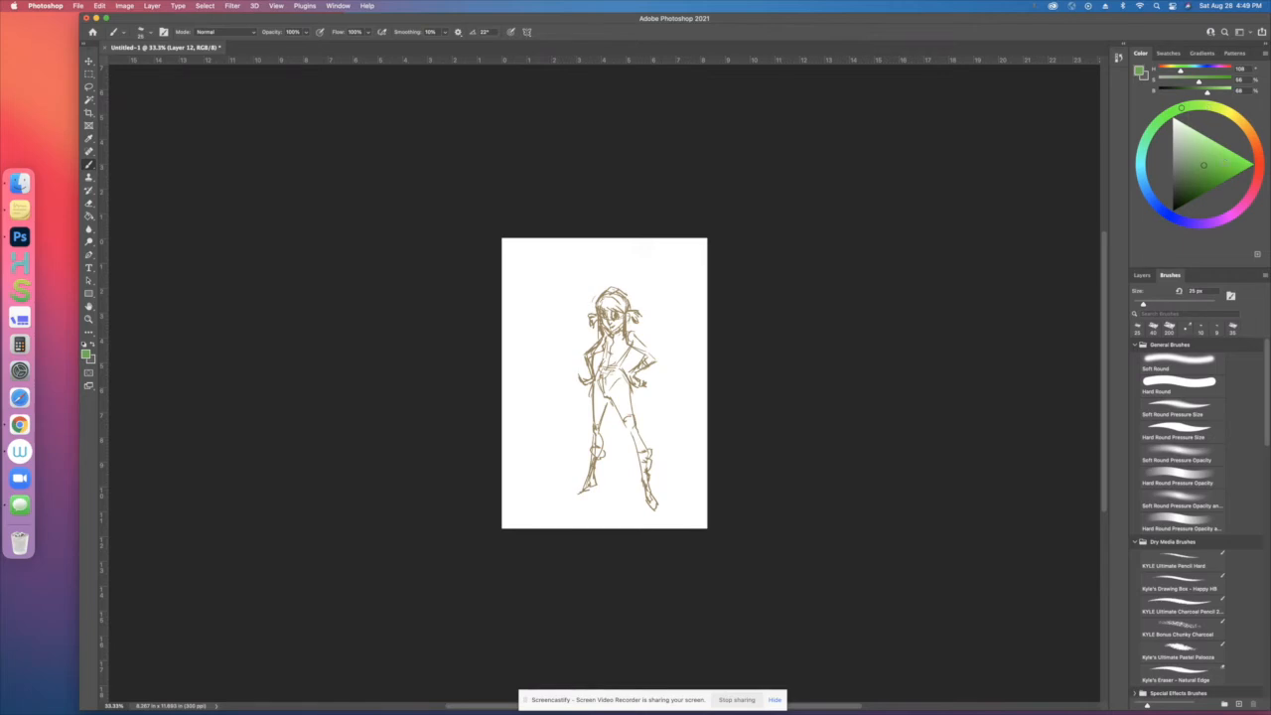
pyautogui.click(337, 6)
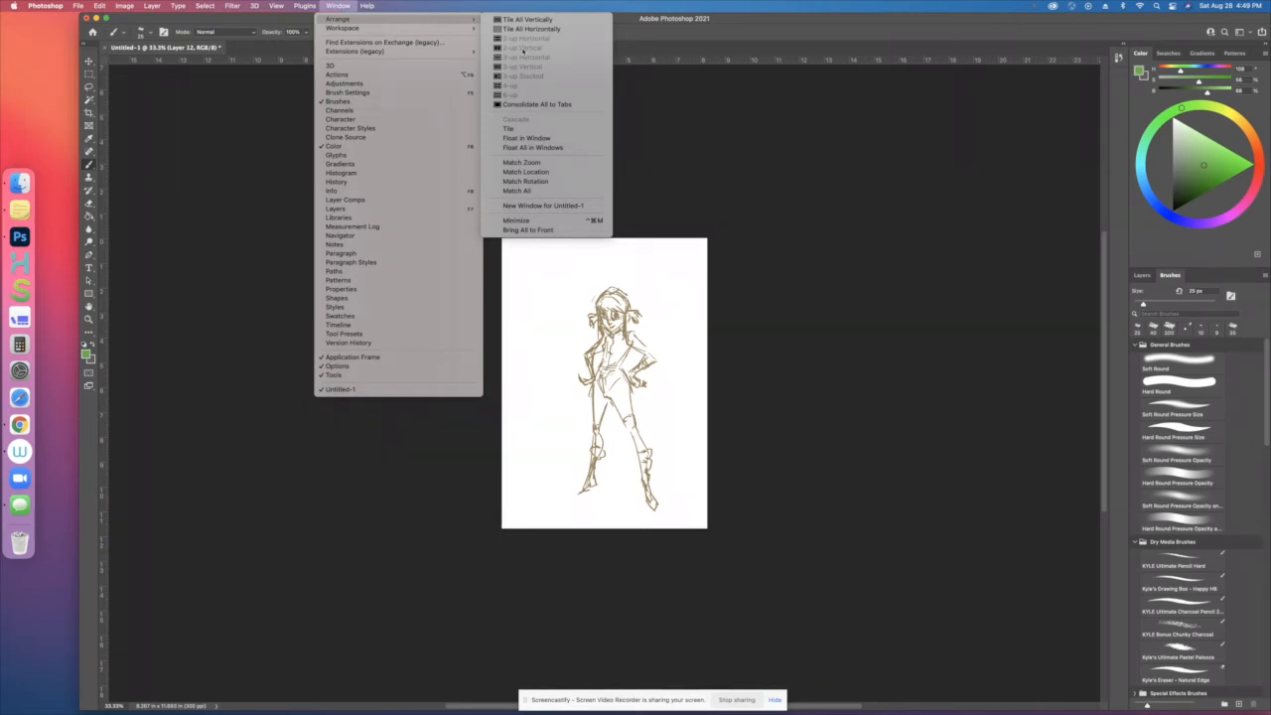
pyautogui.moveTo(543, 206)
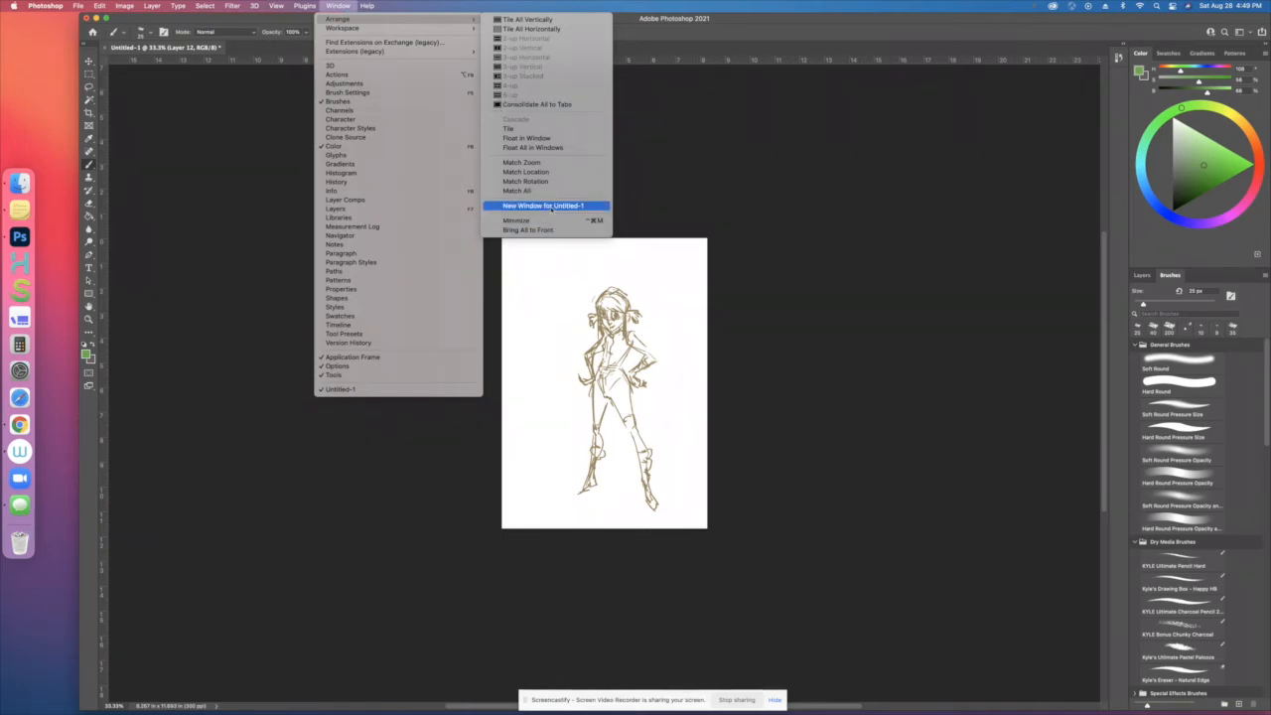
# Open a second window of Untitled-1, float it, and tile both 2-up vertically
pyautogui.click(543, 205)
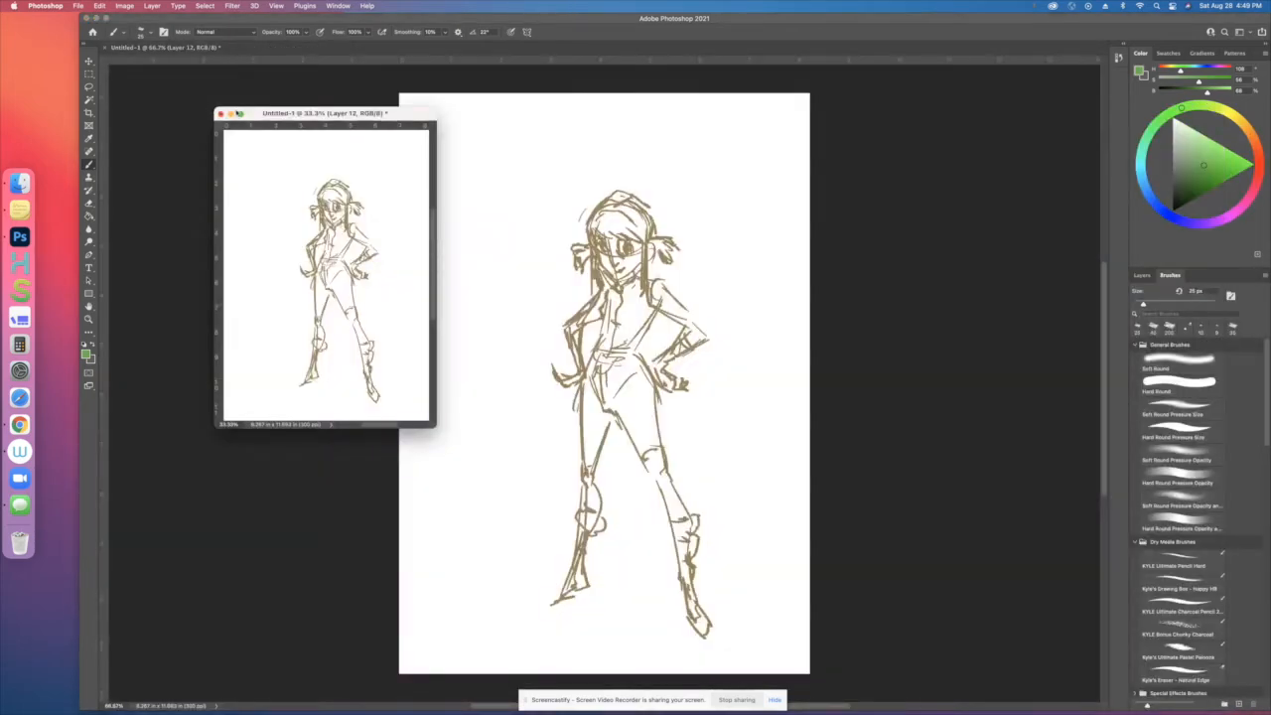
pyautogui.moveTo(318, 113); pyautogui.dragTo(256, 117)
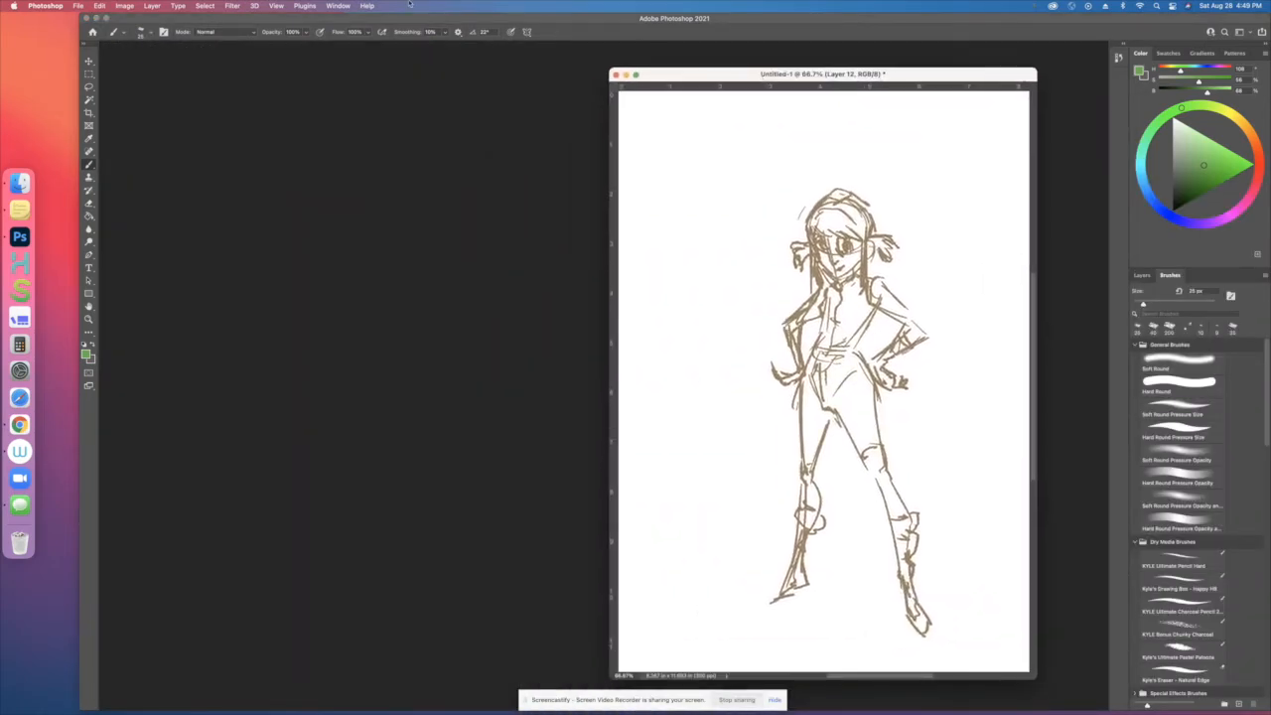
pyautogui.click(337, 6)
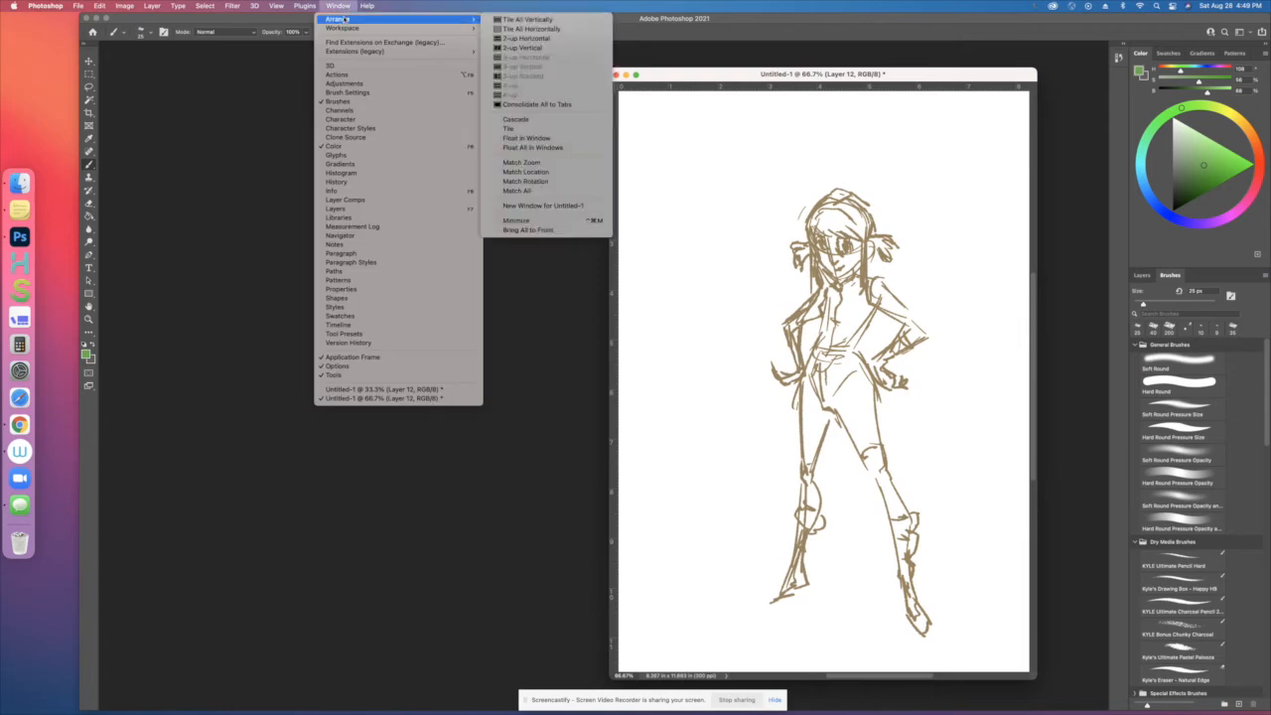
pyautogui.moveTo(523, 48)
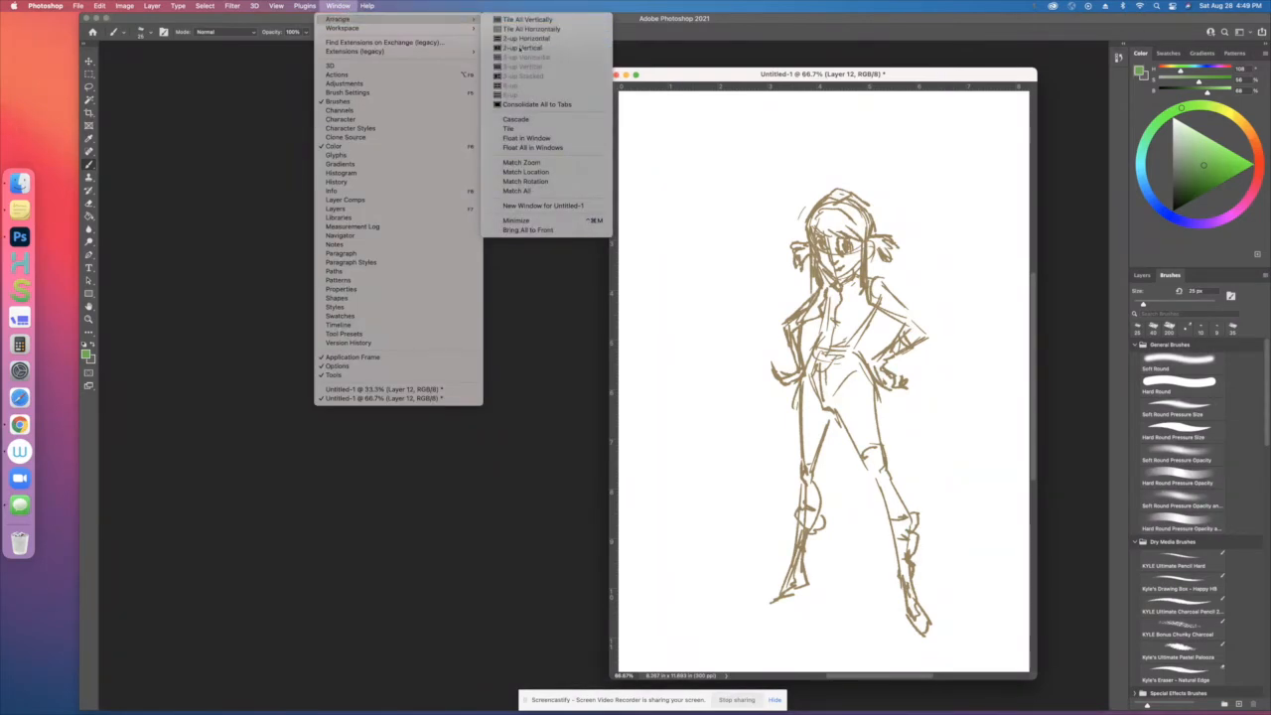
pyautogui.click(531, 19)
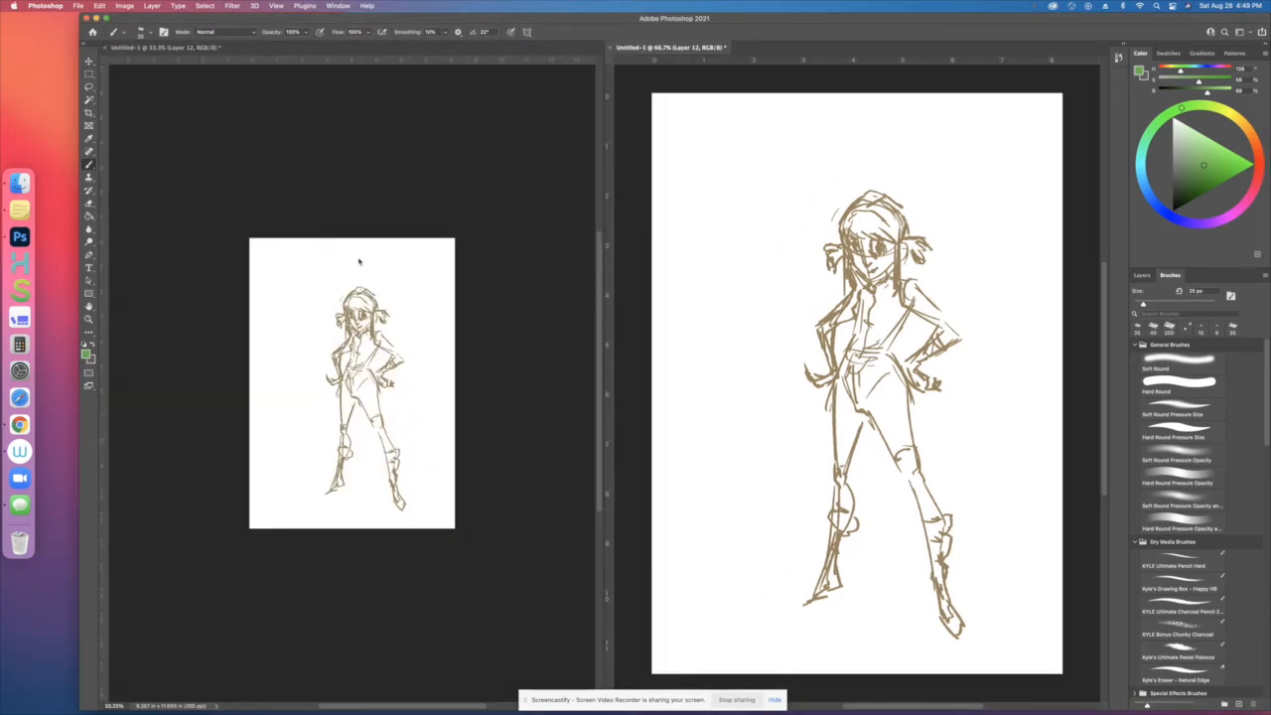
pyautogui.moveTo(439, 399)
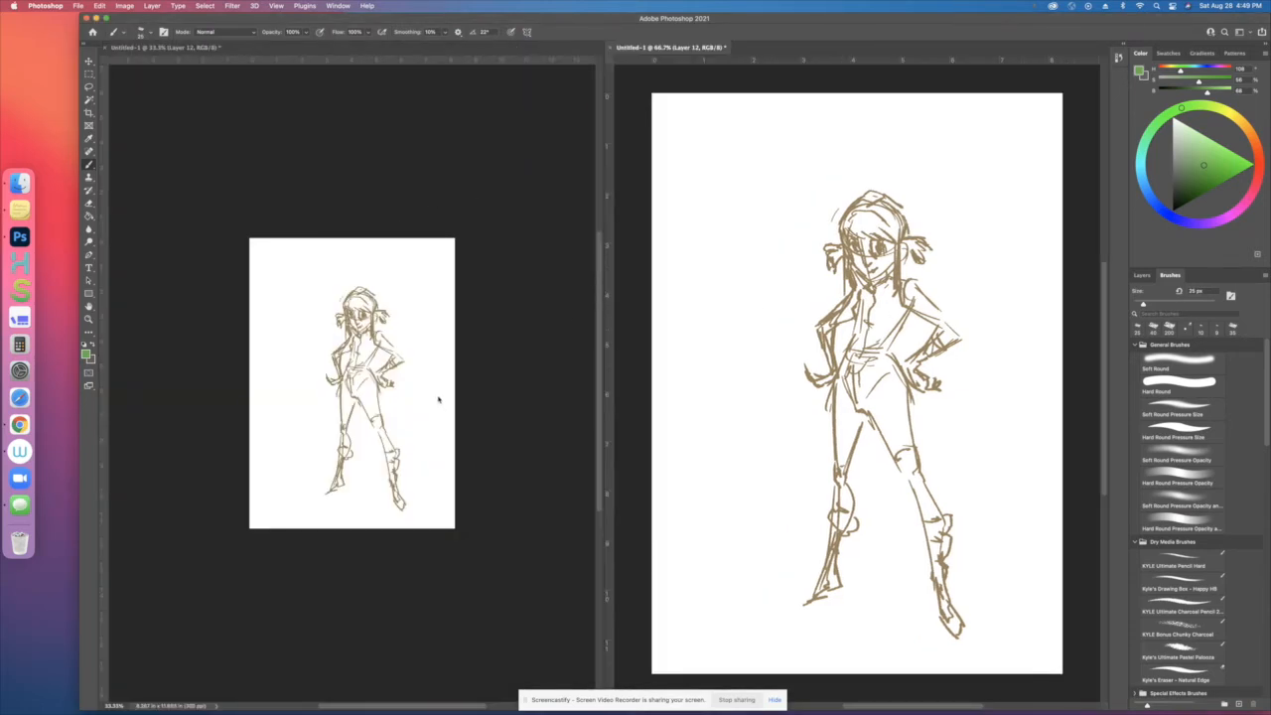
pyautogui.moveTo(364, 325)
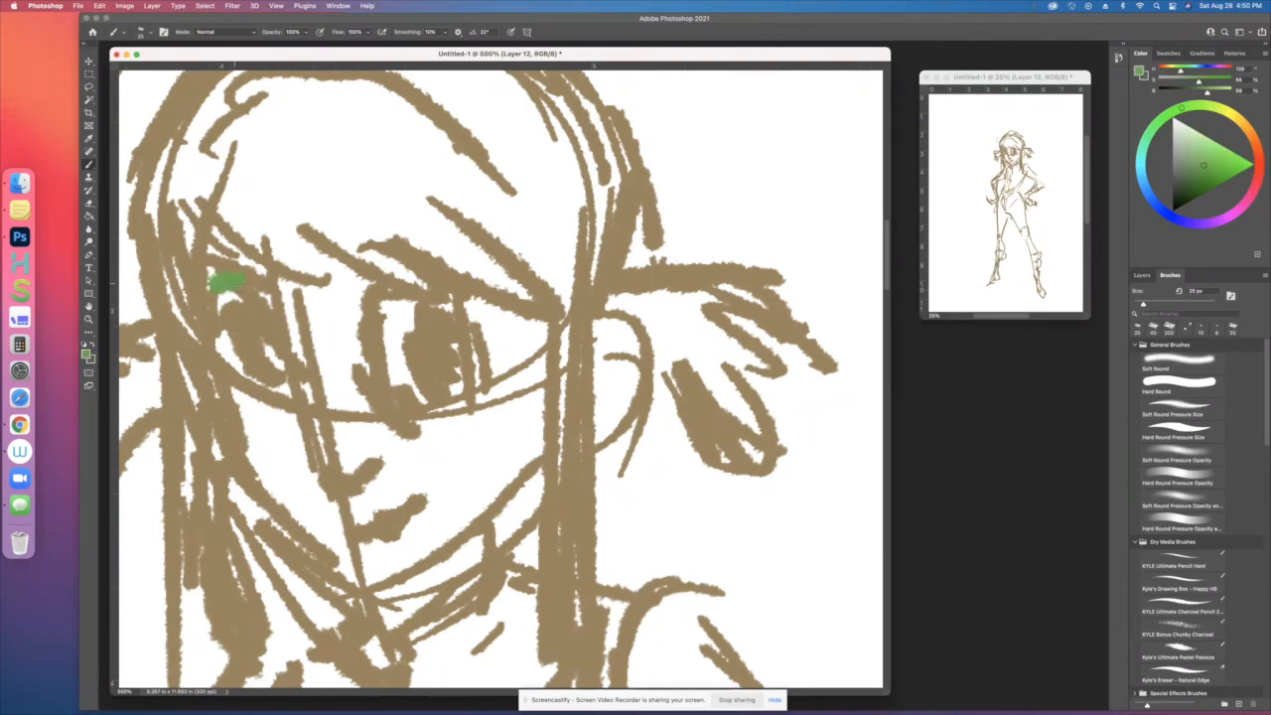
# Paint green over both eyes and the eyebrow, then return to the Brushes tab
pyautogui.moveTo(234, 283); pyautogui.dragTo(268, 363)
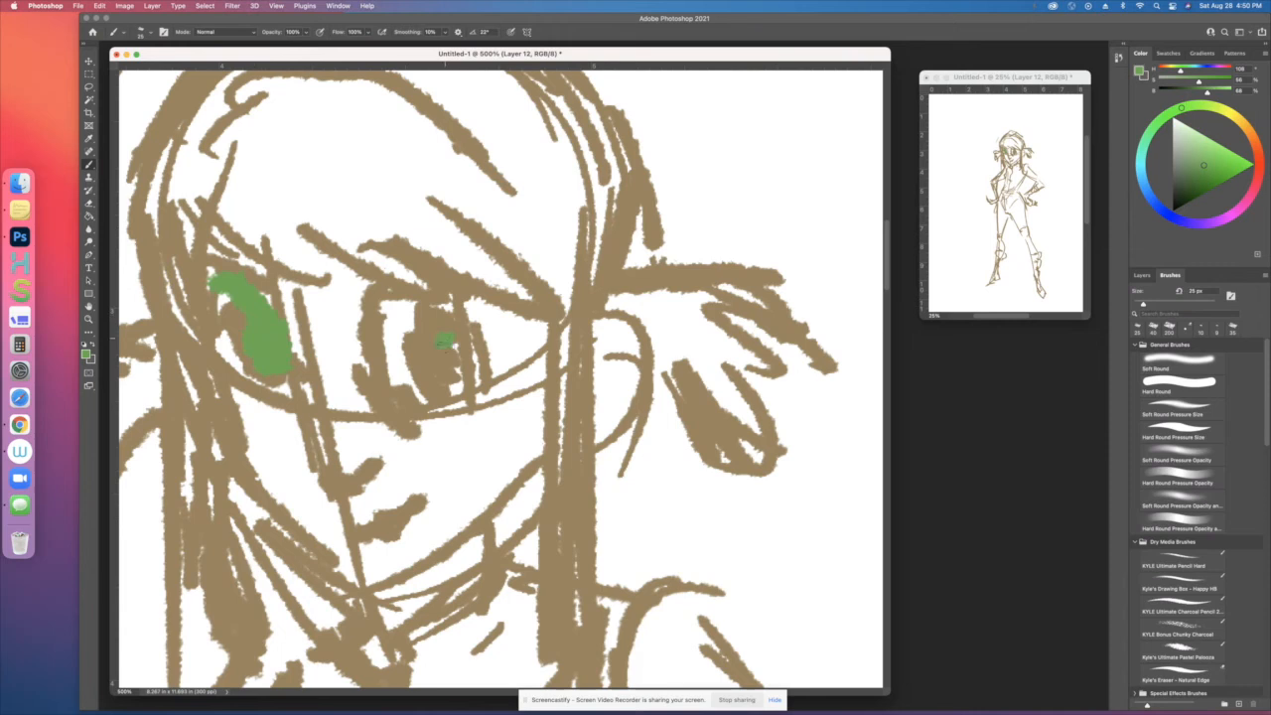
pyautogui.moveTo(442, 343); pyautogui.dragTo(452, 352)
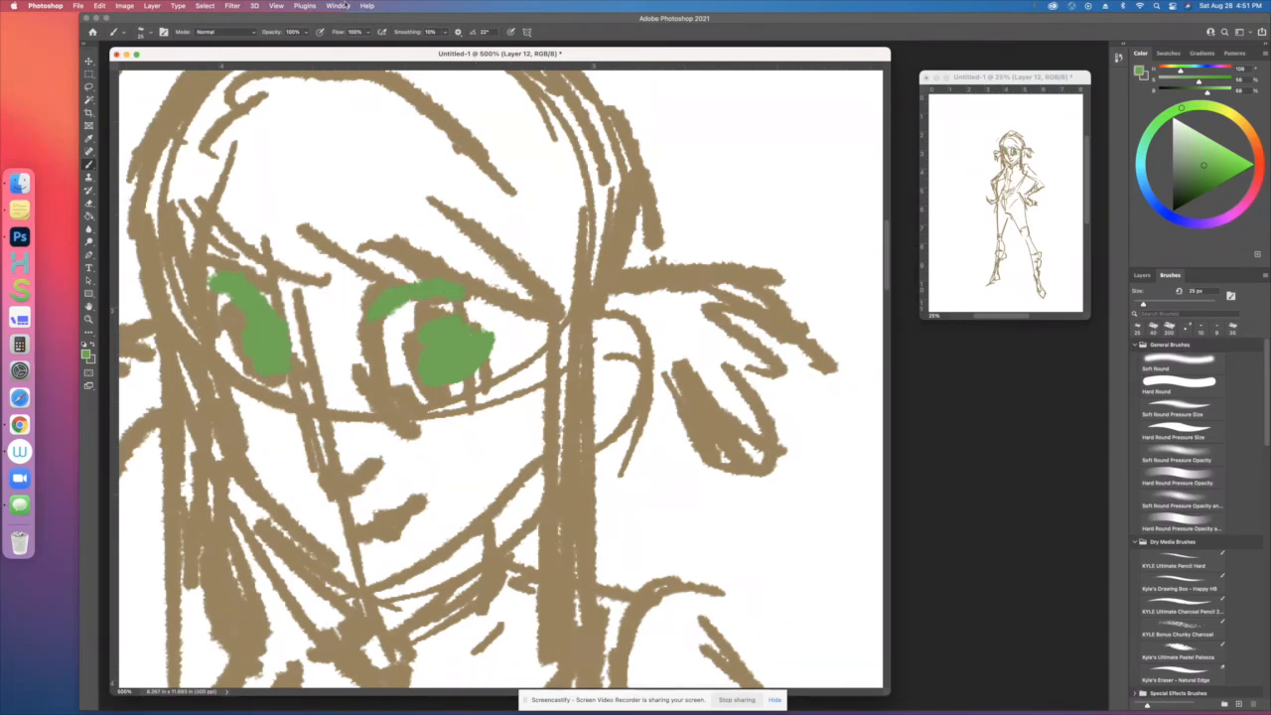
pyautogui.click(338, 6)
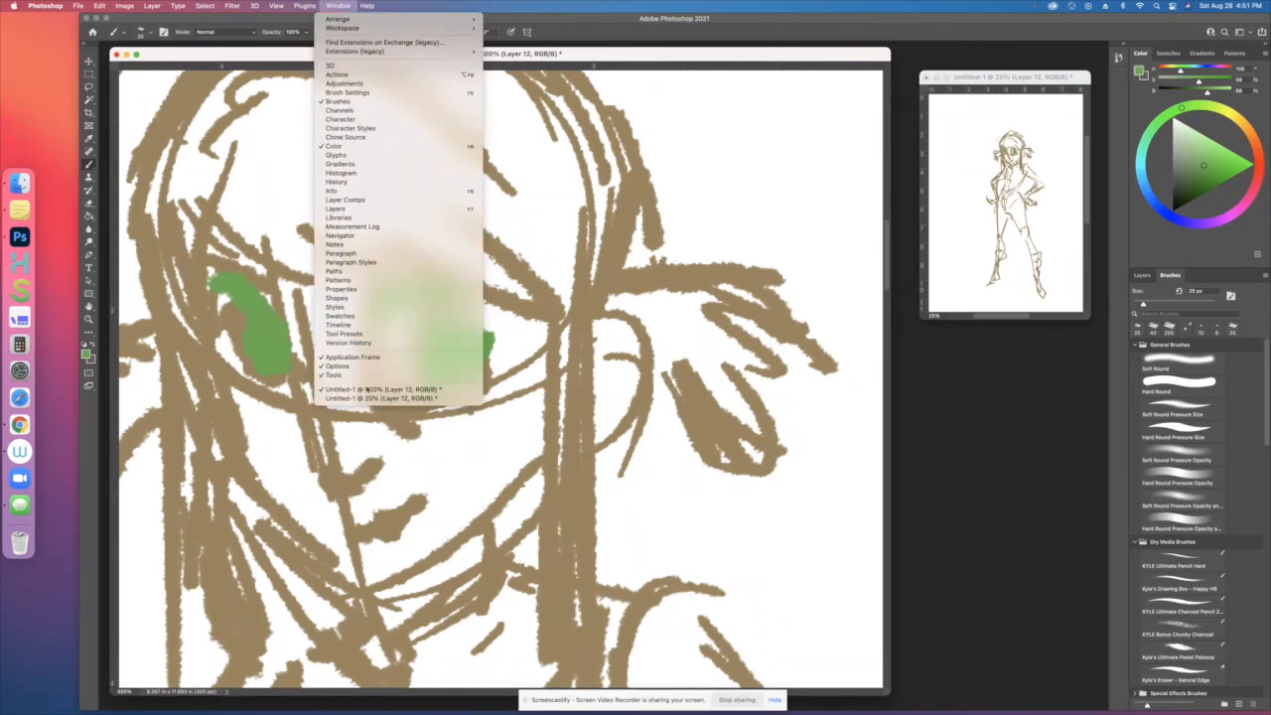
pyautogui.moveTo(339, 217)
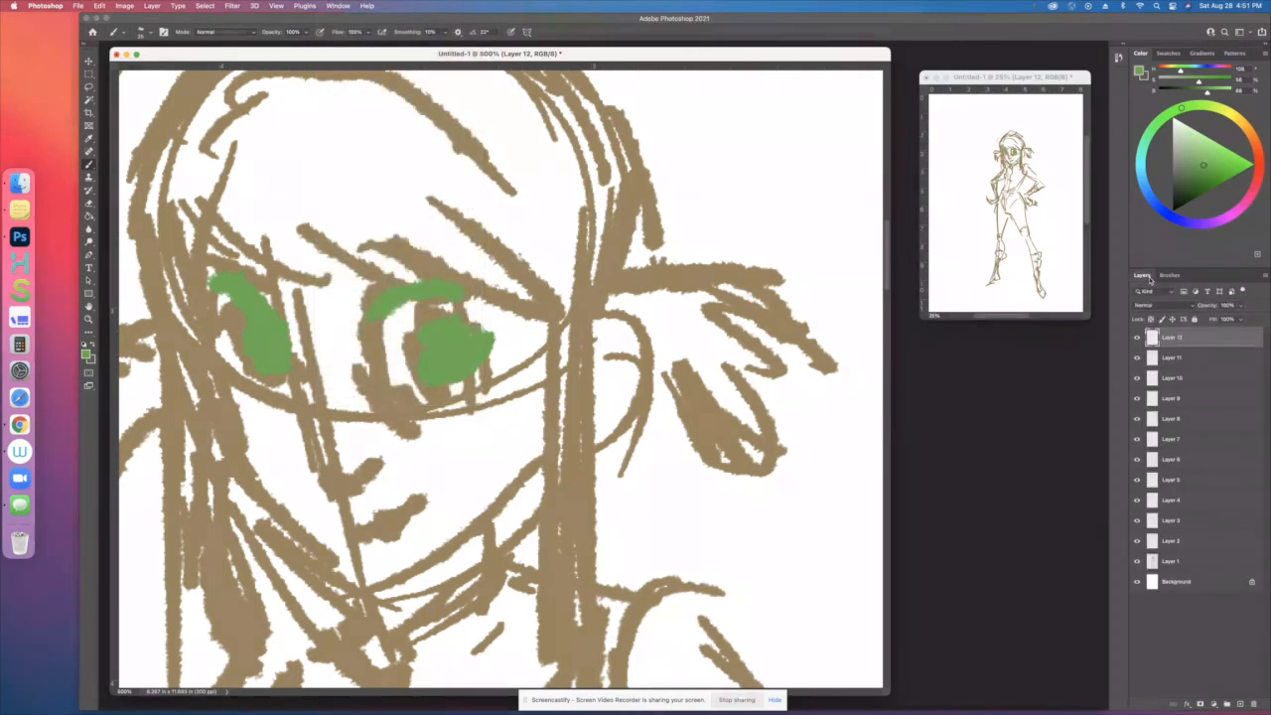
pyautogui.click(1169, 275)
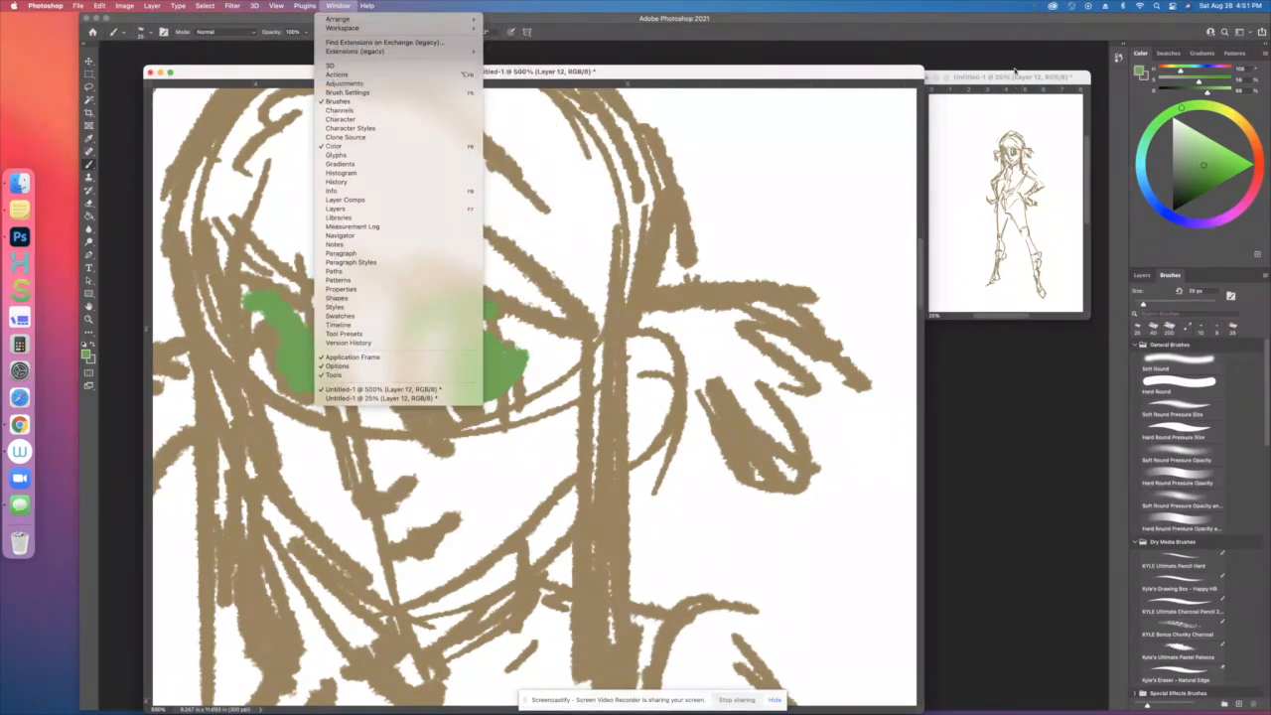
pyautogui.moveTo(338, 19)
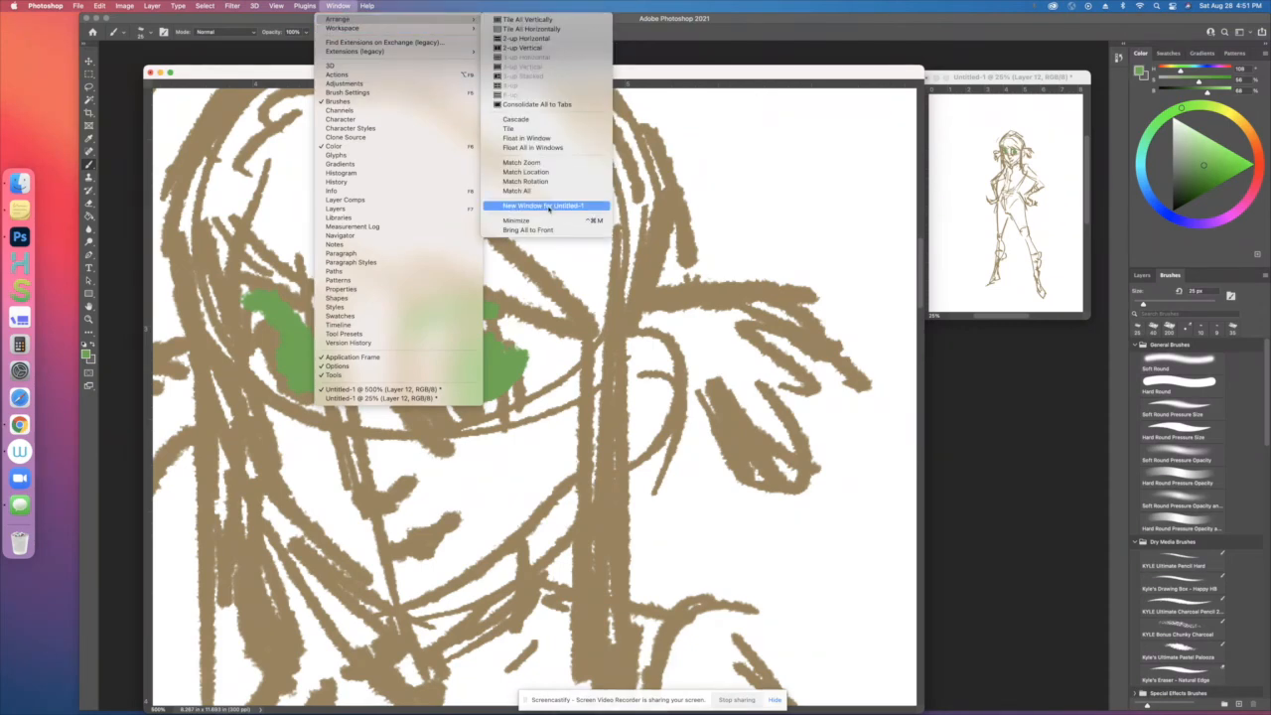
pyautogui.click(544, 205)
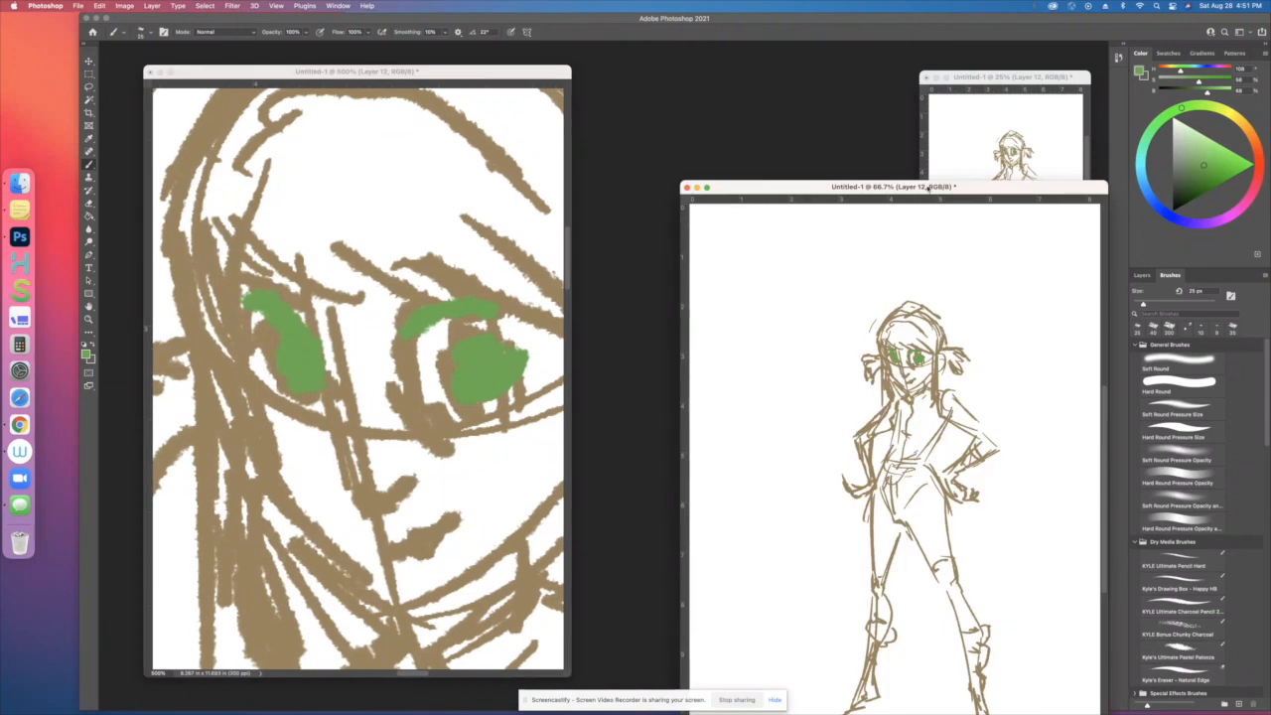
# Drag the new full-figure third window of the sketch into position
pyautogui.moveTo(889, 187); pyautogui.dragTo(757, 162)
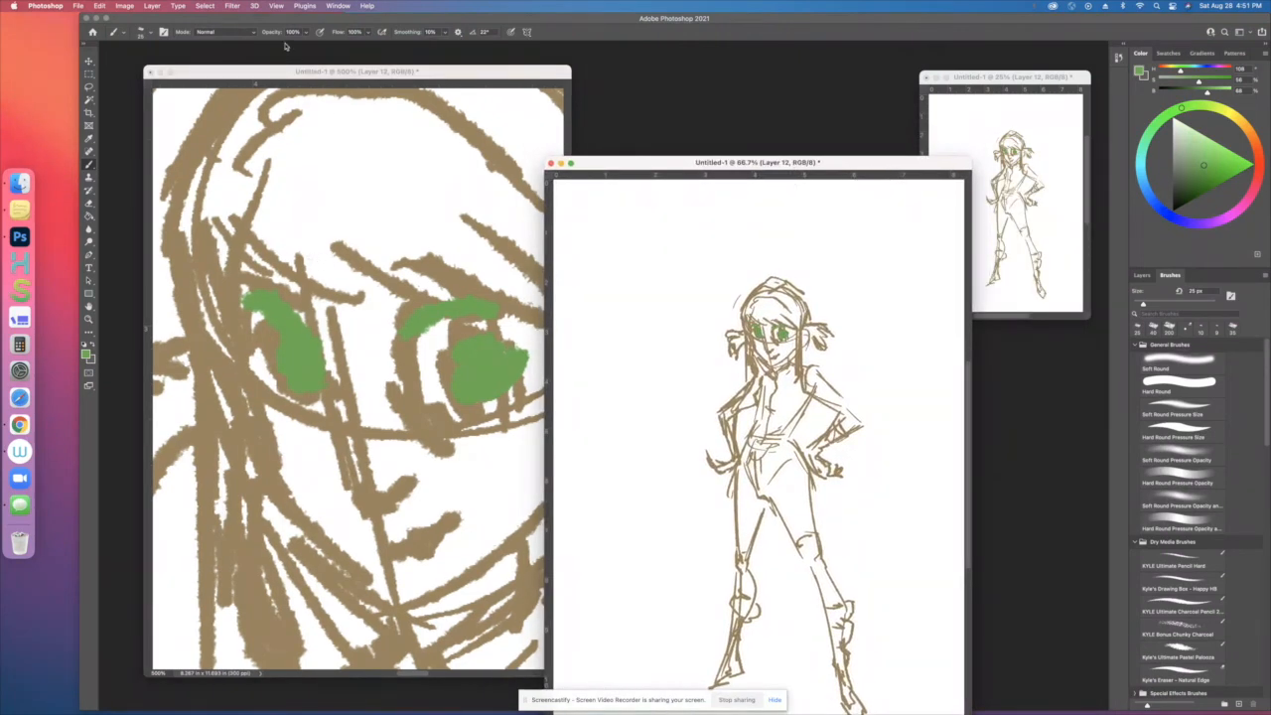
pyautogui.click(337, 6)
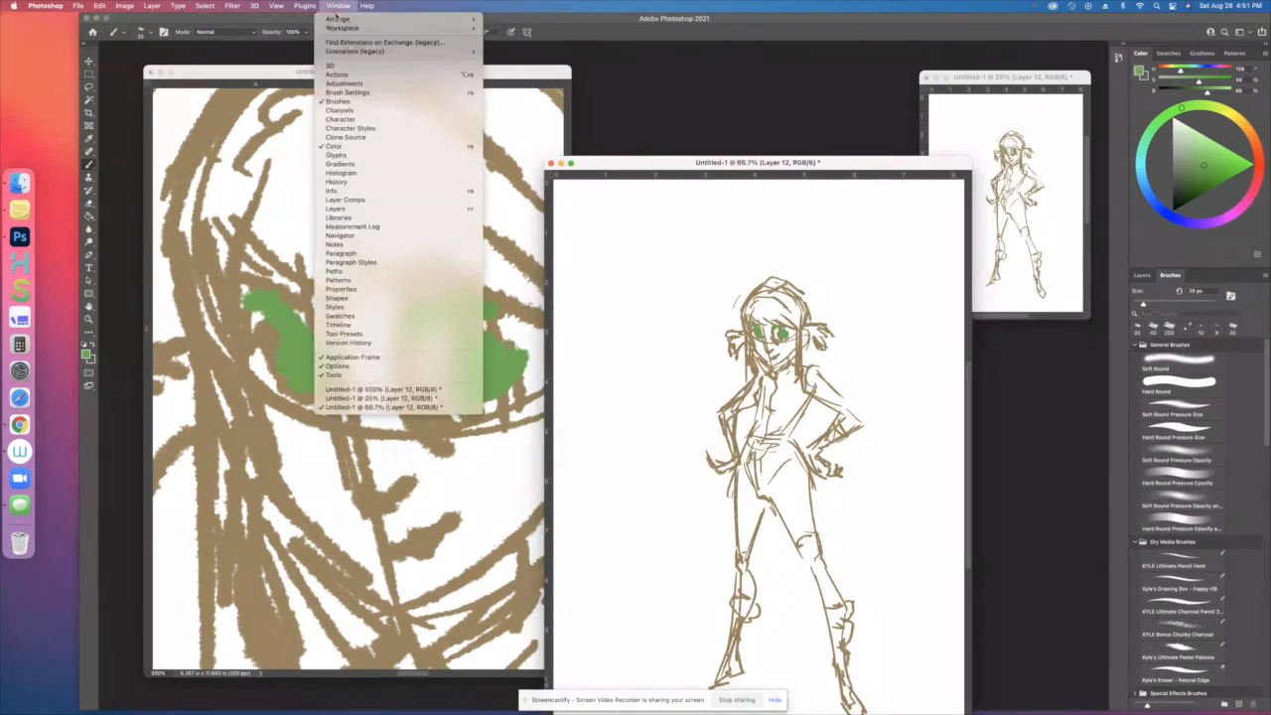
pyautogui.moveTo(342, 26)
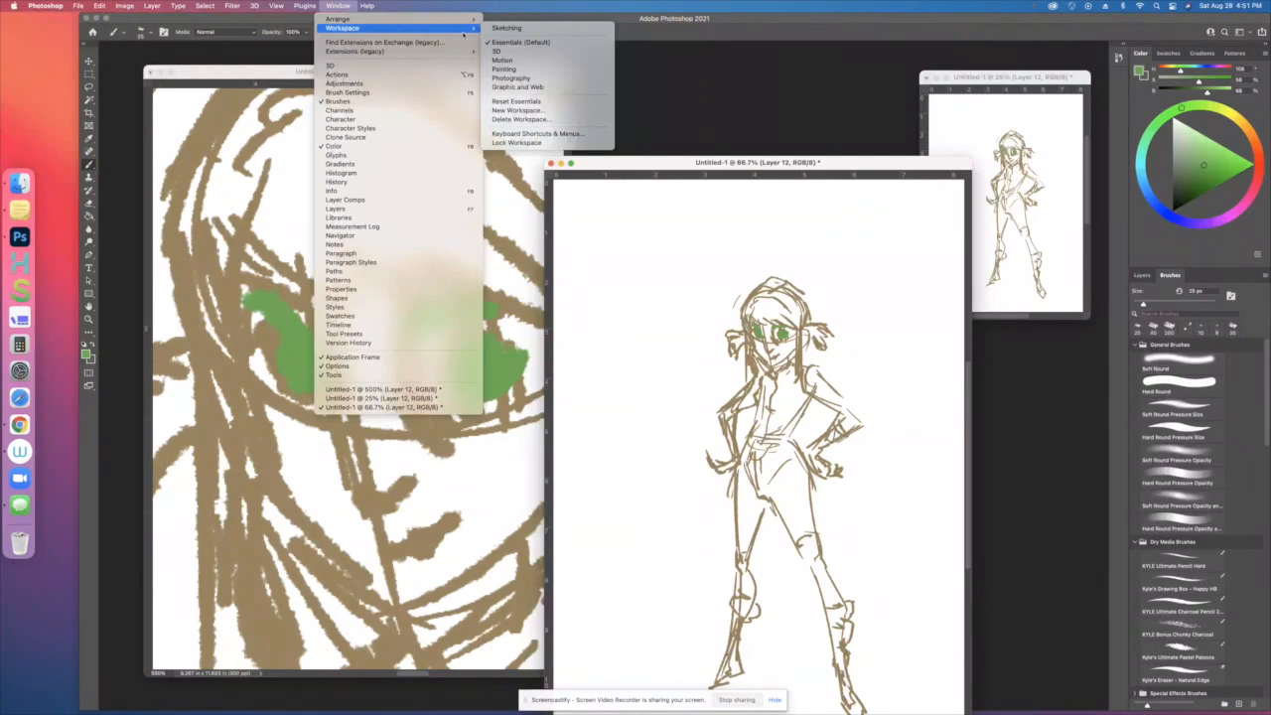
pyautogui.moveTo(520, 42)
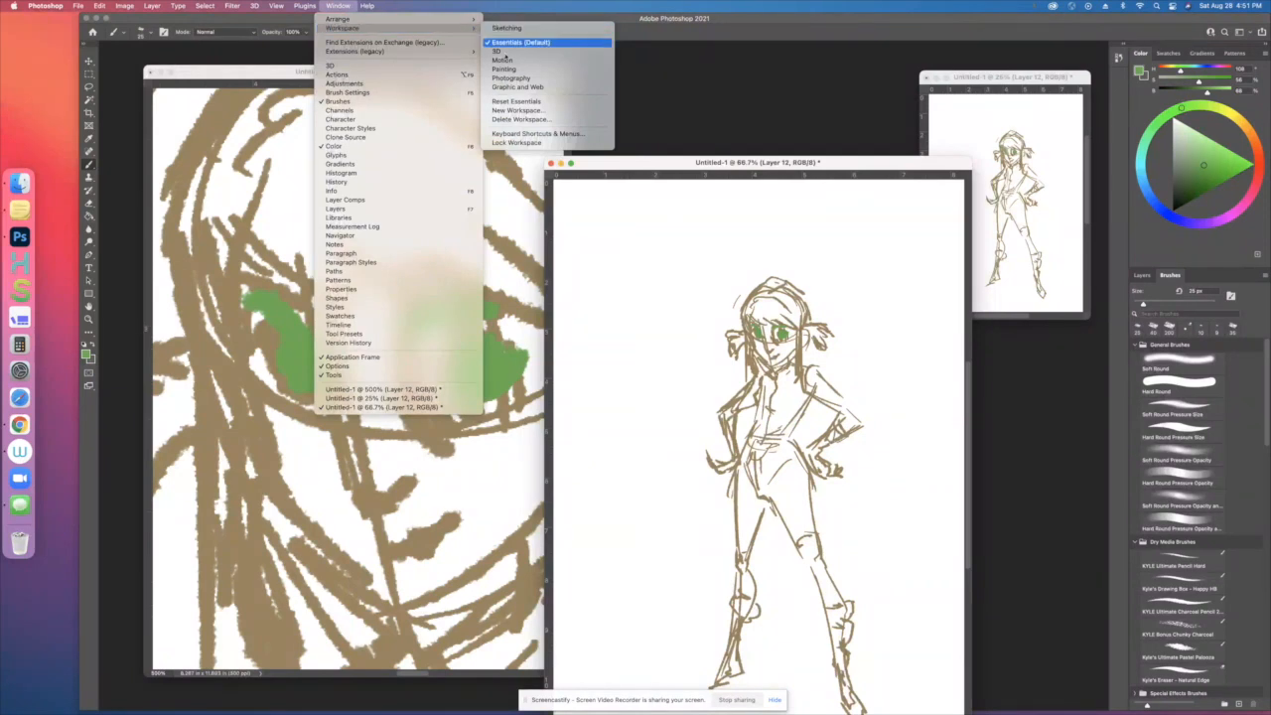
pyautogui.moveTo(517, 111)
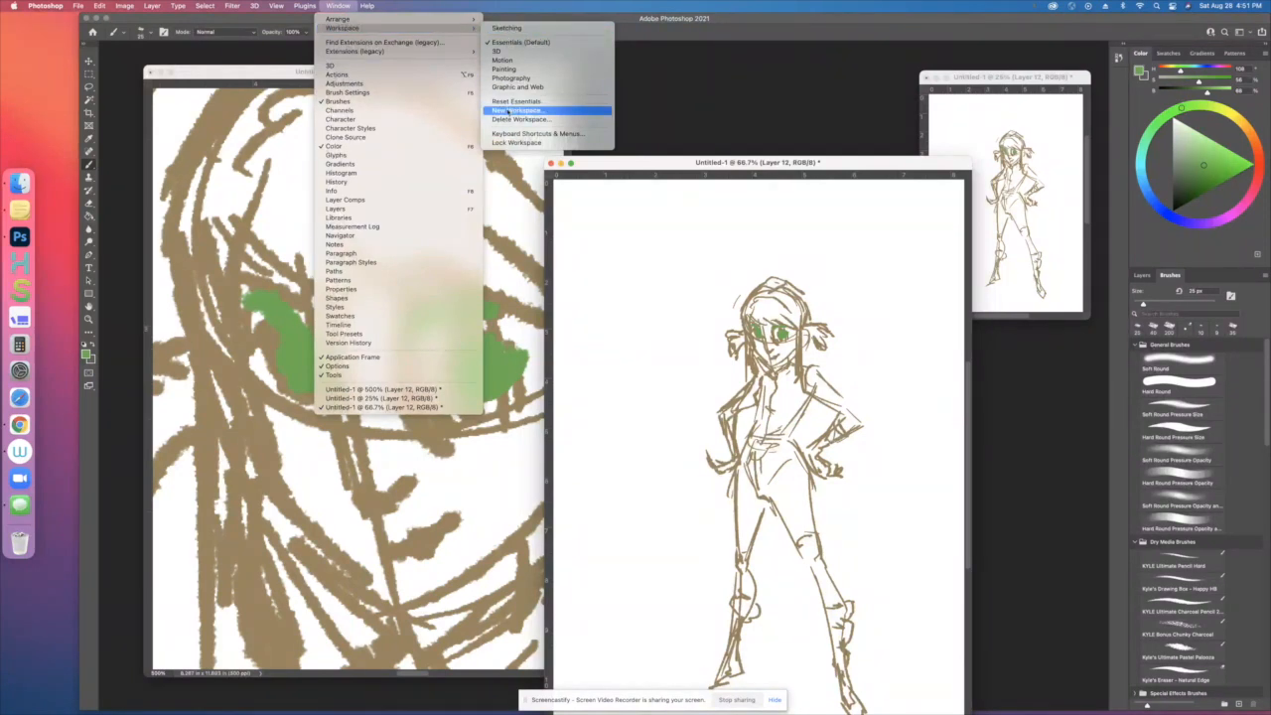